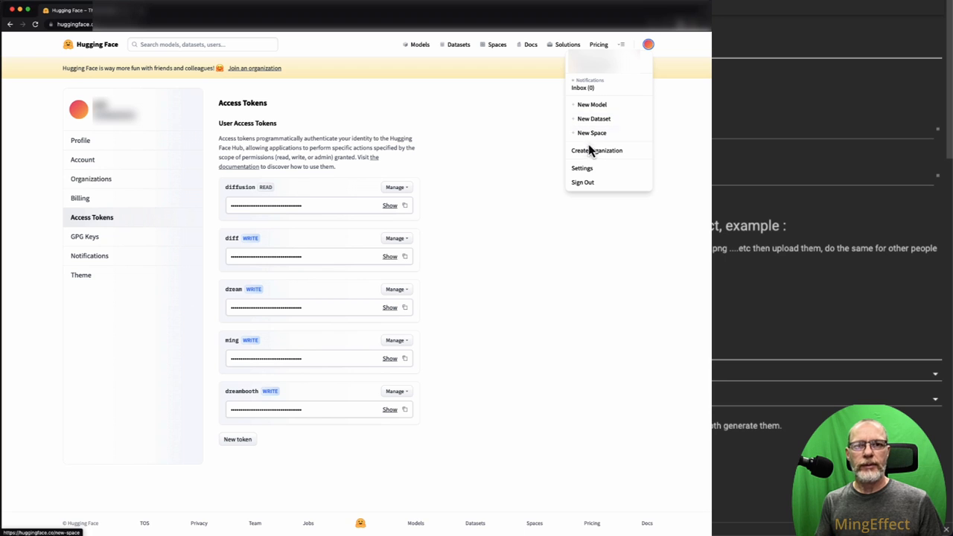
Go to Hugging Face account Settings > Access Tokens and start a new token
{"action": "left_click", "coordinate": [80, 140]}
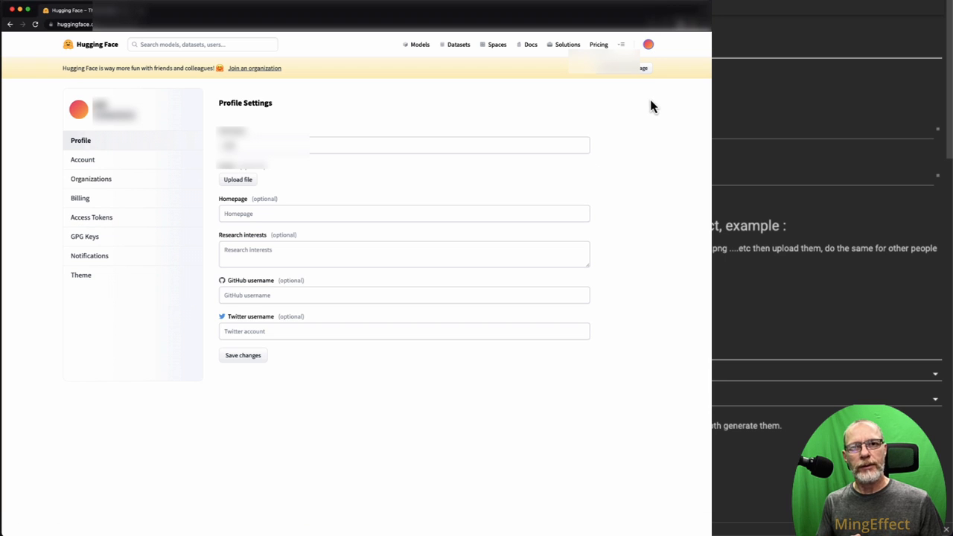
{"action": "mouse_move", "coordinate": [83, 235]}
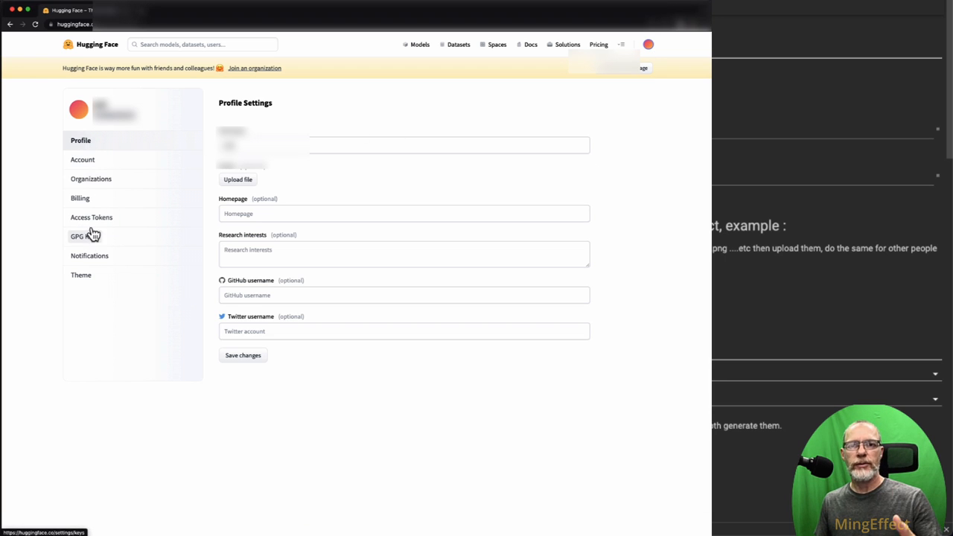
{"action": "left_click", "coordinate": [93, 218]}
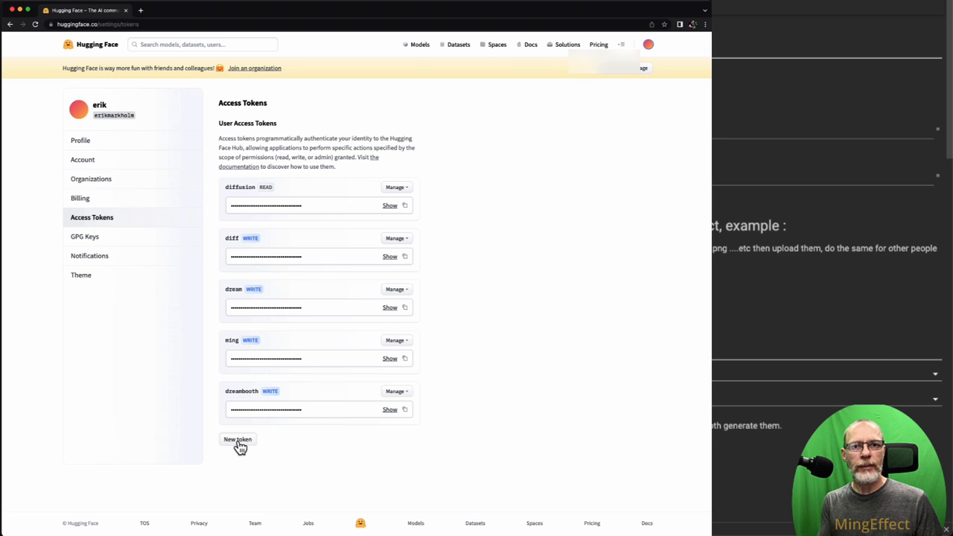
{"action": "left_click", "coordinate": [238, 439]}
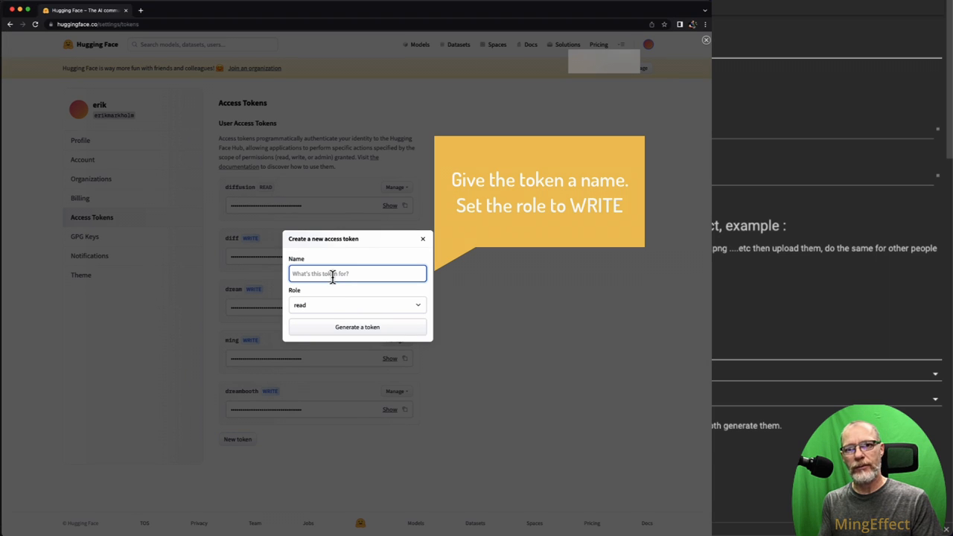
Name the token fastbooth, give it write permission and generate it
{"action": "type", "text": "fastb"}
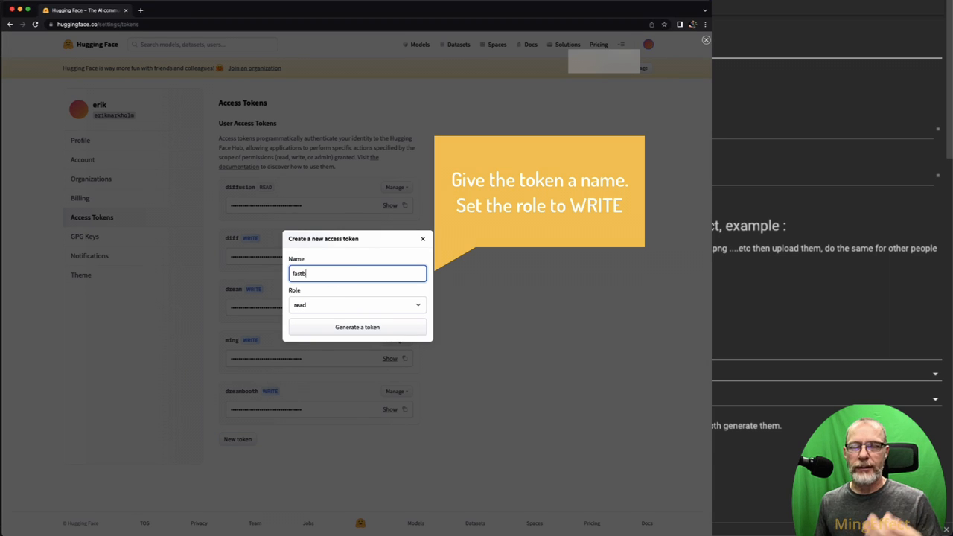
{"action": "type", "text": "ooth"}
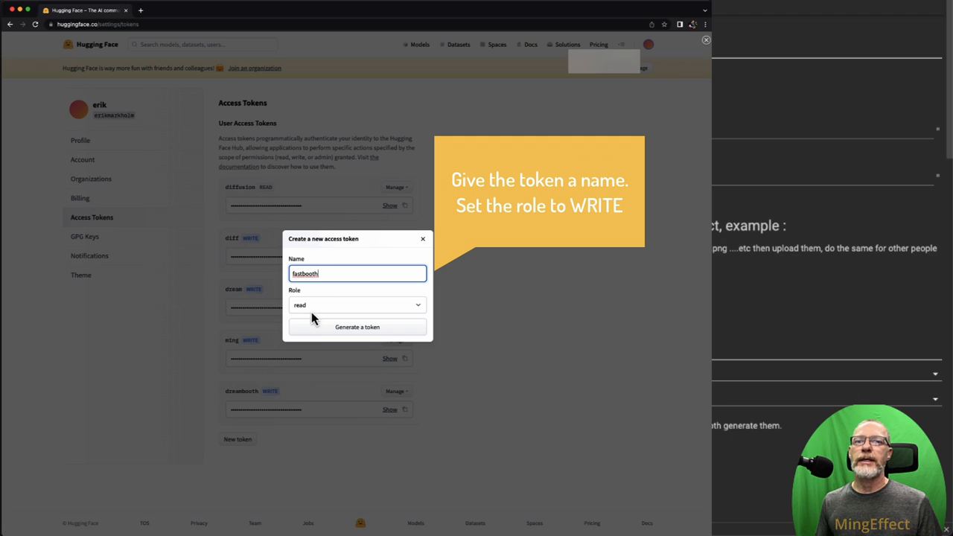
{"action": "left_click", "coordinate": [358, 304]}
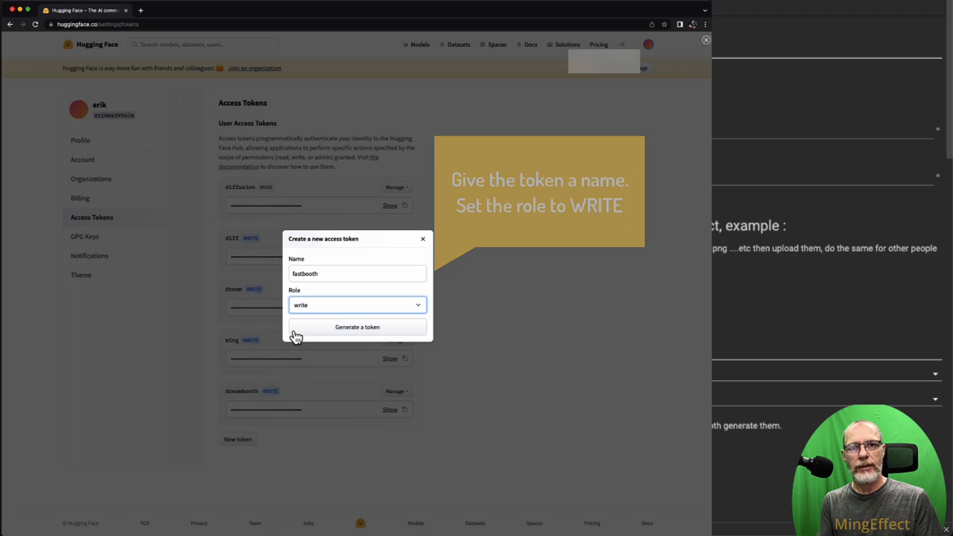
{"action": "left_click", "coordinate": [357, 327]}
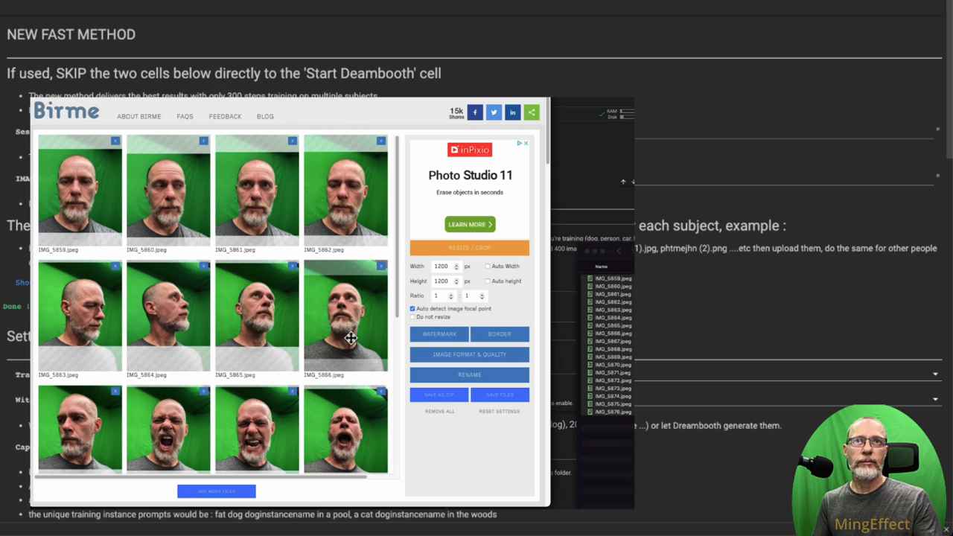
{"action": "mouse_move", "coordinate": [173, 425]}
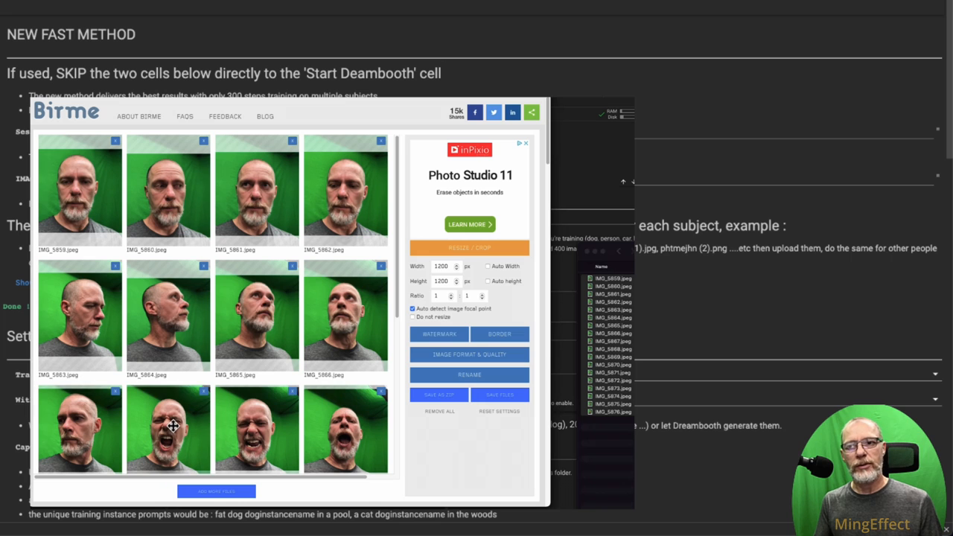
Scroll through Birme's thumbnail grid to check every loaded face photo
{"action": "scroll", "scroll_direction": "down", "scroll_amount": 3}
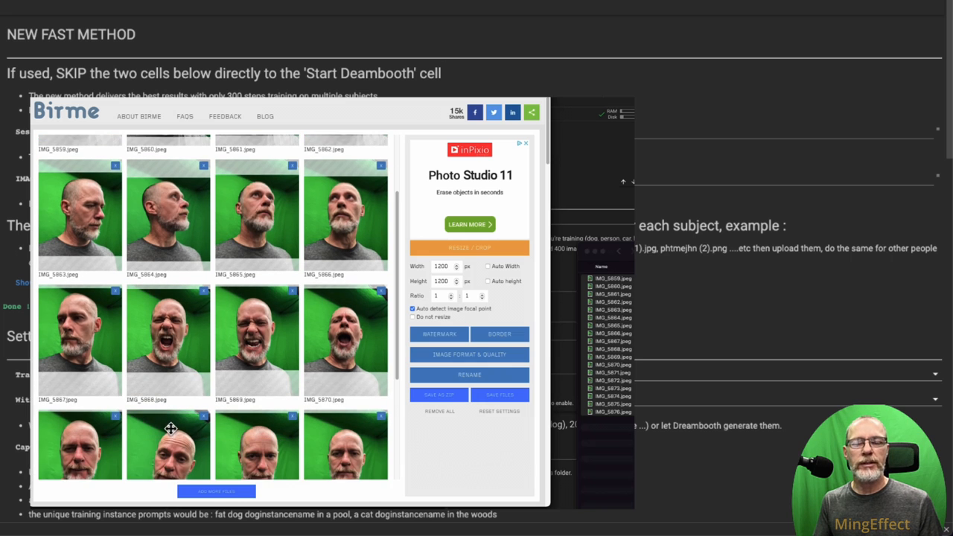
{"action": "scroll", "scroll_direction": "down", "scroll_amount": 3}
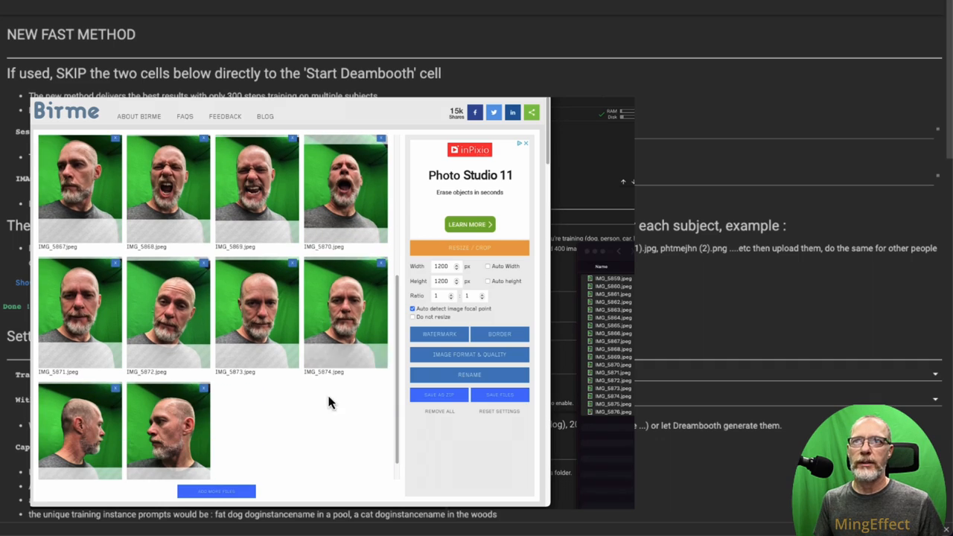
{"action": "mouse_move", "coordinate": [141, 319]}
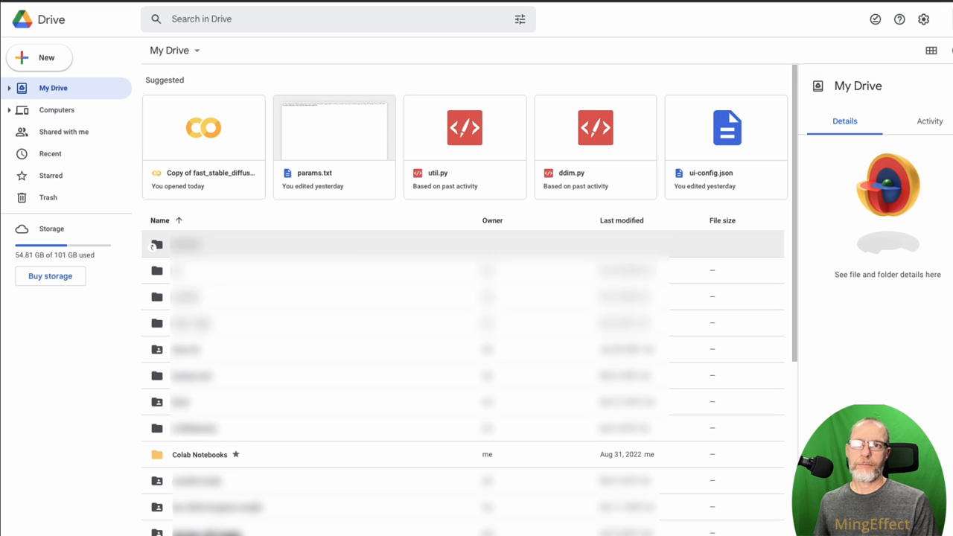
Open Colab Notebooks in My Drive and launch fast-DreamBooth2.ipynb in Colab
{"action": "double_click", "coordinate": [199, 454]}
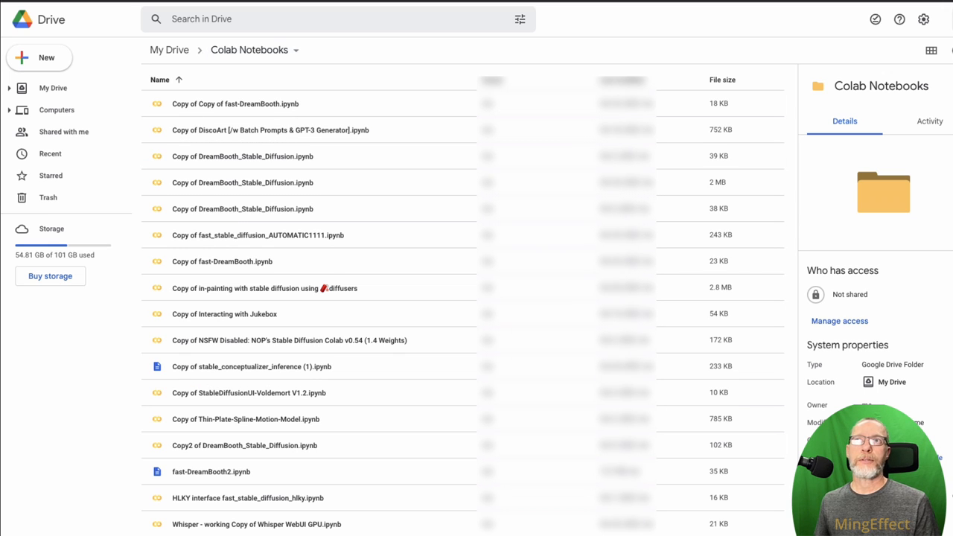
{"action": "double_click", "coordinate": [212, 470]}
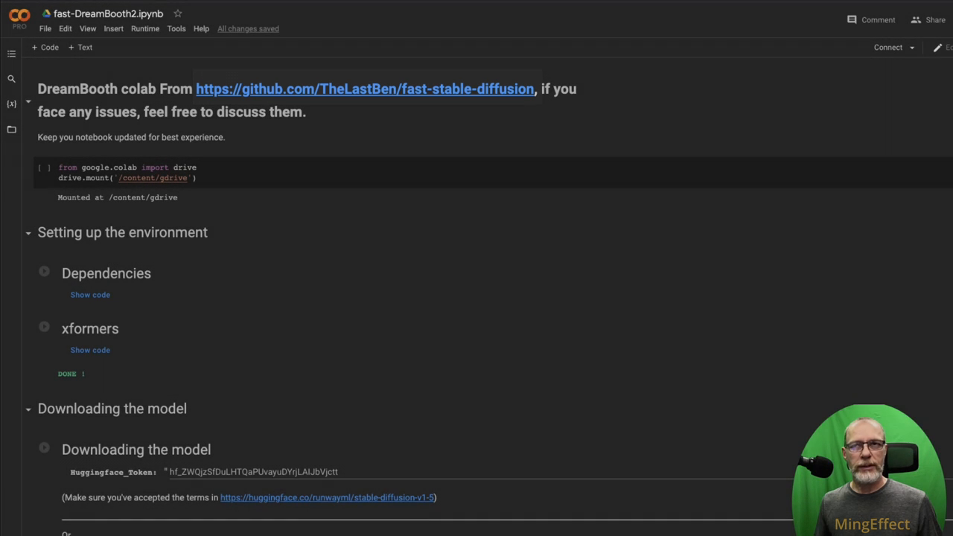
Connect the runtime, mount Drive with gdrive/MyDrive shown in Files, and run Dependencies
{"action": "left_click", "coordinate": [45, 167]}
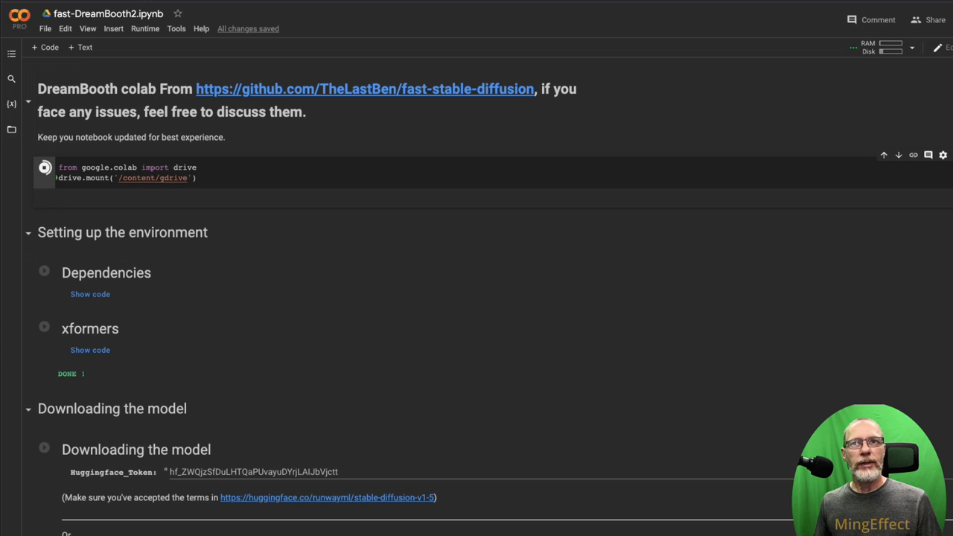
{"action": "left_click", "coordinate": [45, 167]}
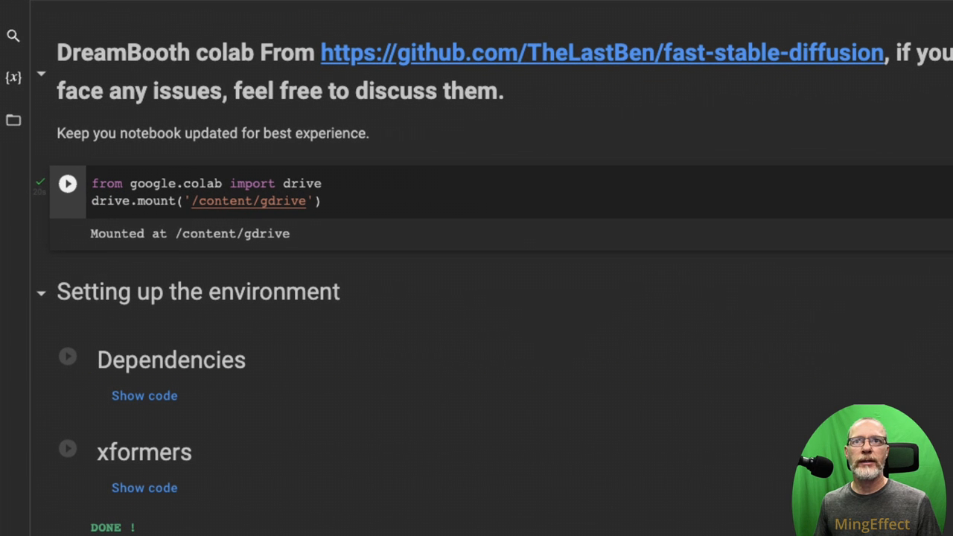
{"action": "left_click", "coordinate": [13, 119]}
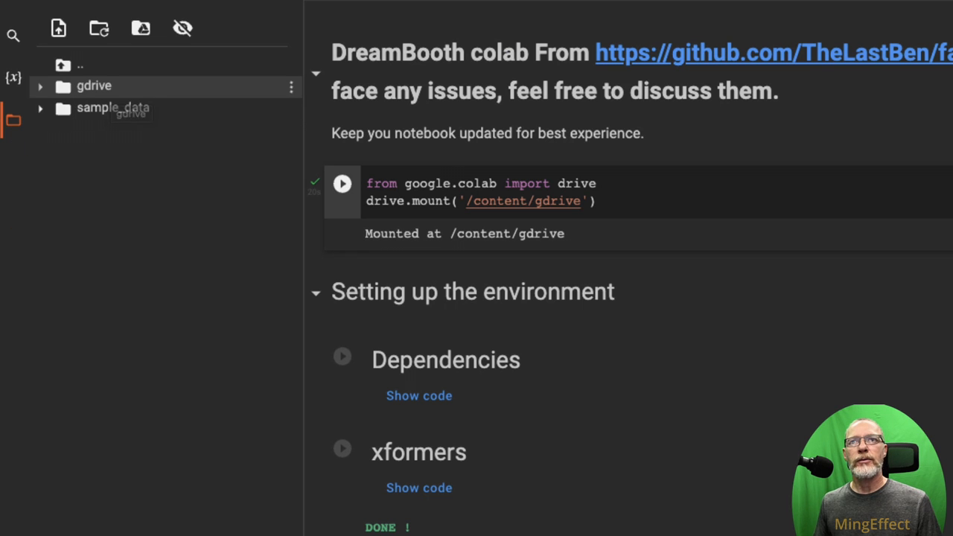
{"action": "left_click", "coordinate": [40, 85]}
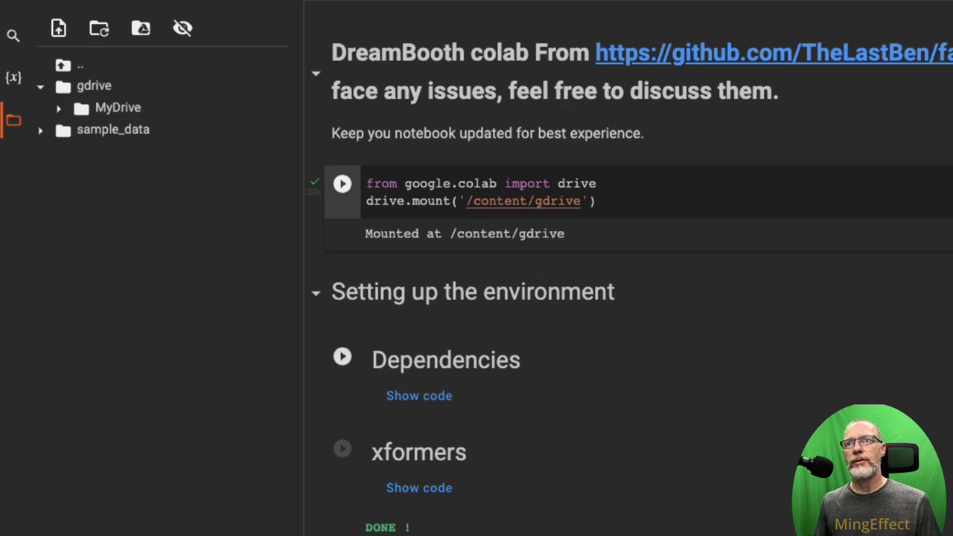
{"action": "left_click", "coordinate": [343, 356]}
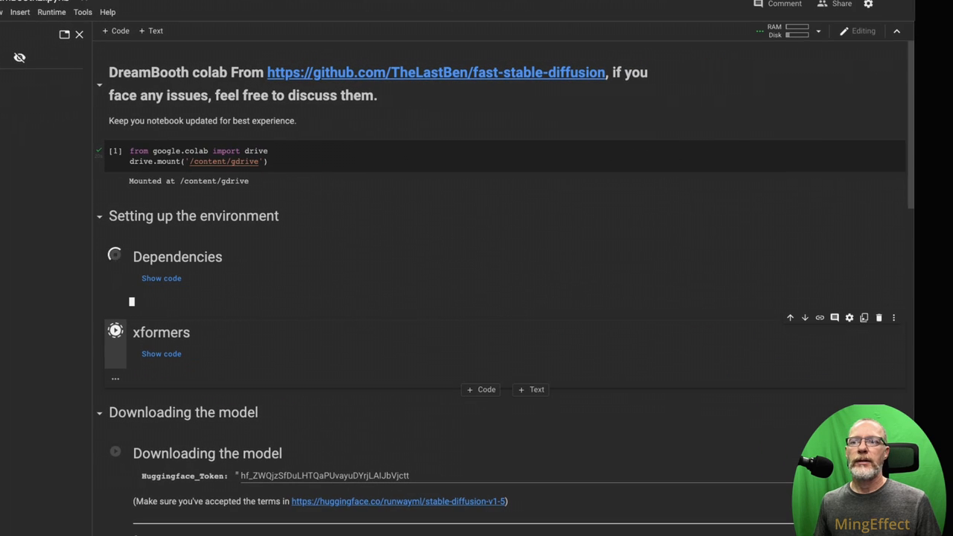
Run the xformers and model-download cells to fetch stable-diffusion-v1-5
{"action": "scroll", "scroll_direction": "down", "scroll_amount": 3}
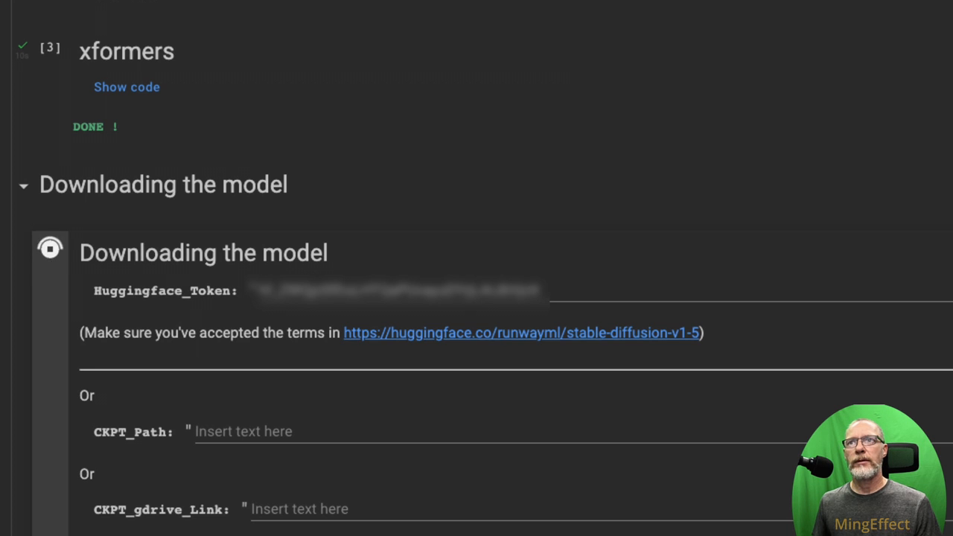
{"action": "scroll", "scroll_direction": "down", "scroll_amount": 3}
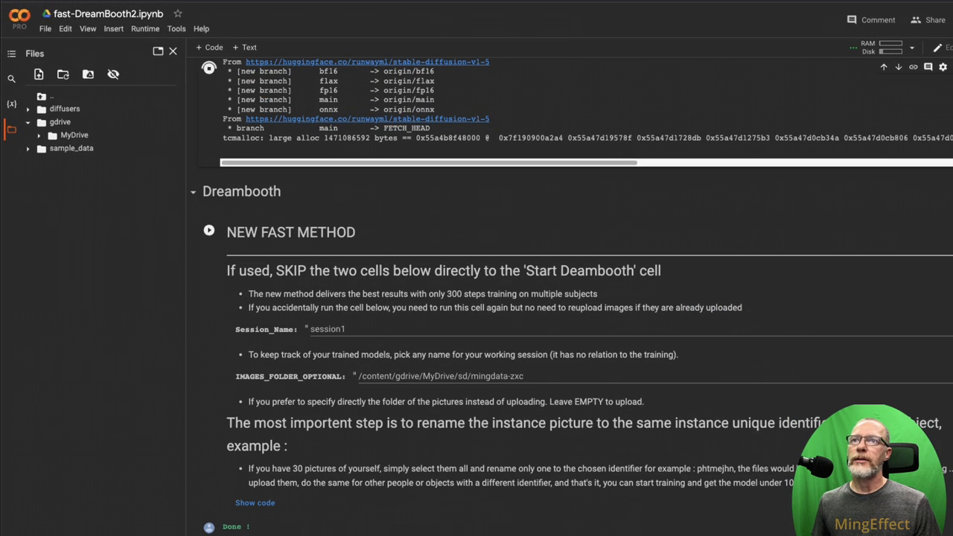
{"action": "left_click", "coordinate": [208, 229]}
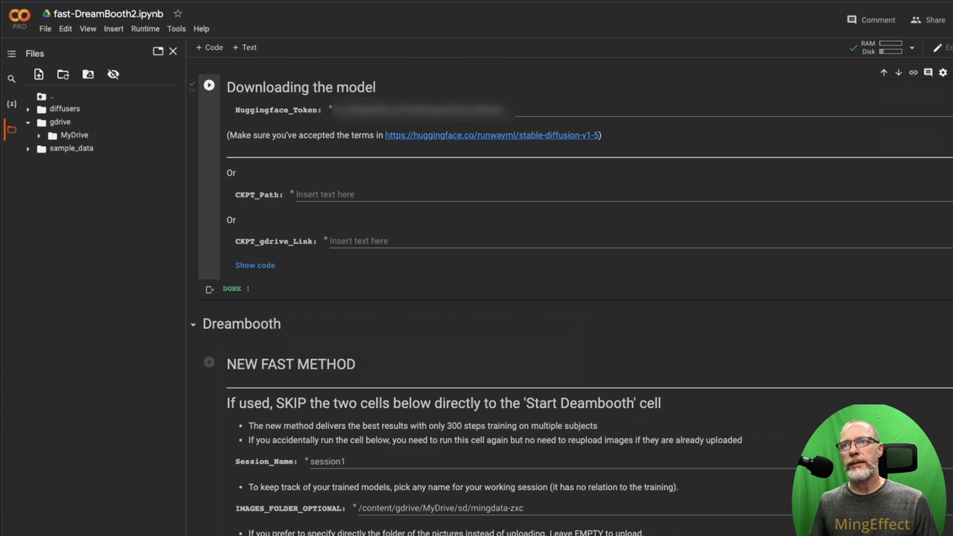
{"action": "scroll", "scroll_direction": "down", "scroll_amount": 3}
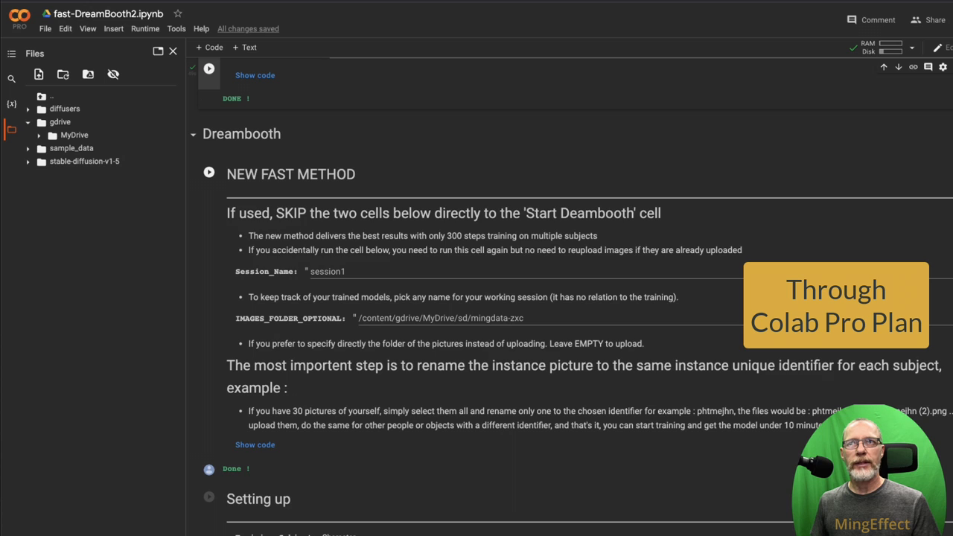
{"action": "scroll", "scroll_direction": "down", "scroll_amount": 3}
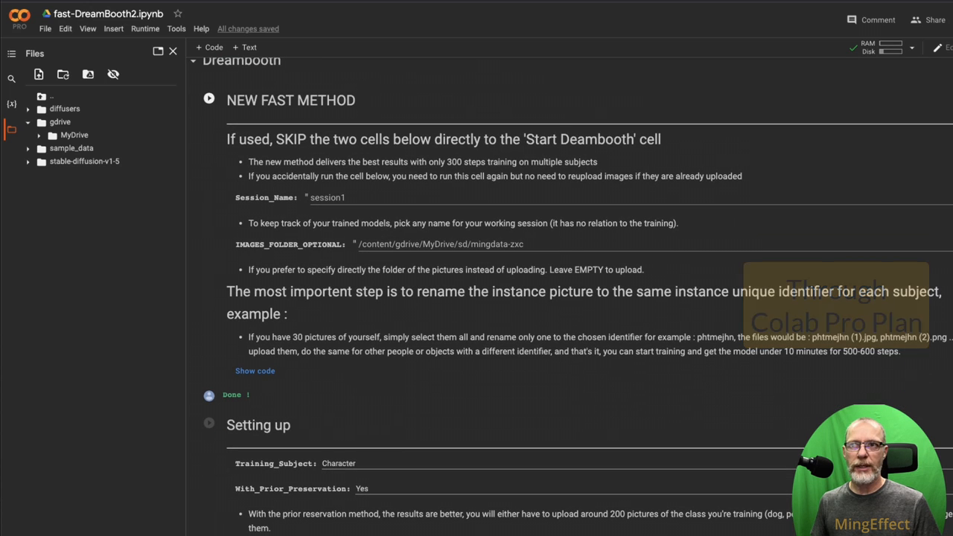
{"action": "scroll", "scroll_direction": "down", "scroll_amount": 3}
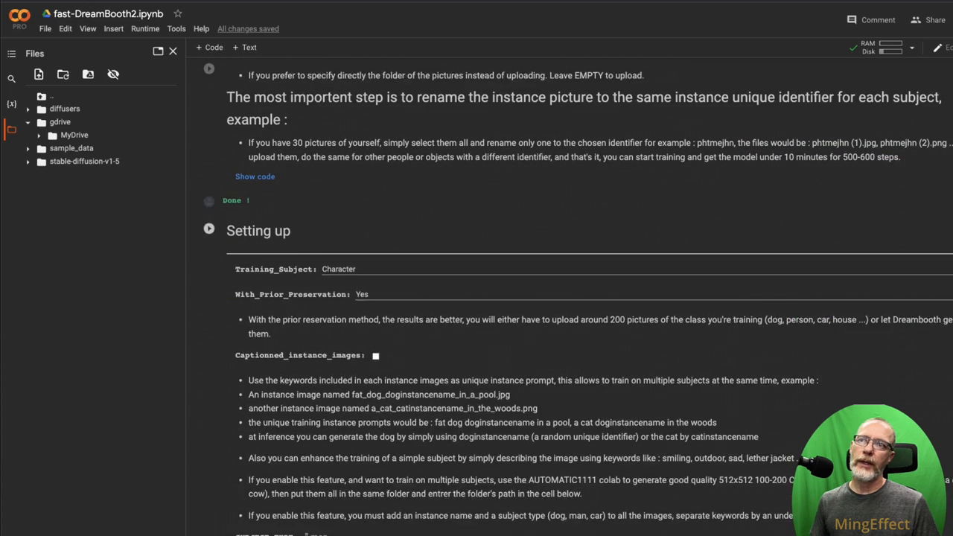
{"action": "scroll", "scroll_direction": "down", "scroll_amount": 3}
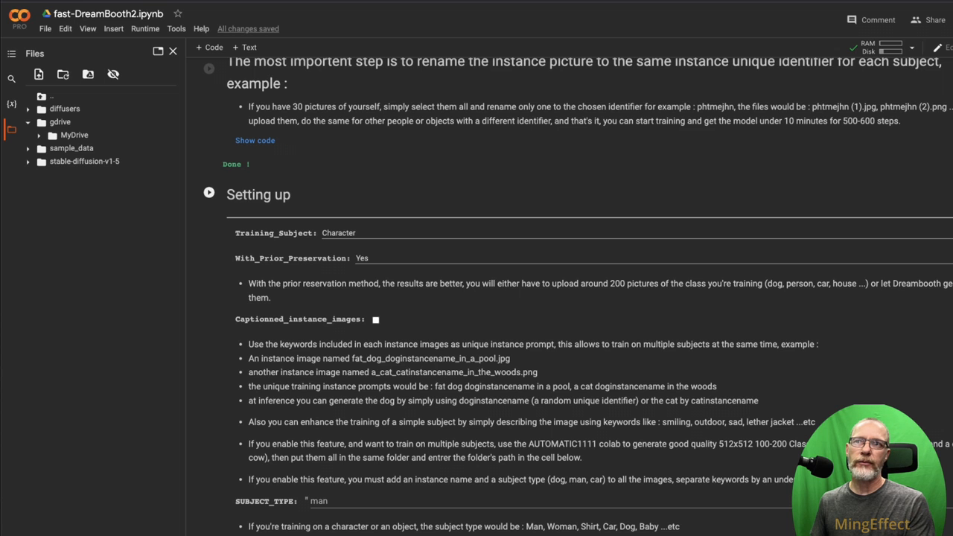
{"action": "left_click", "coordinate": [339, 232]}
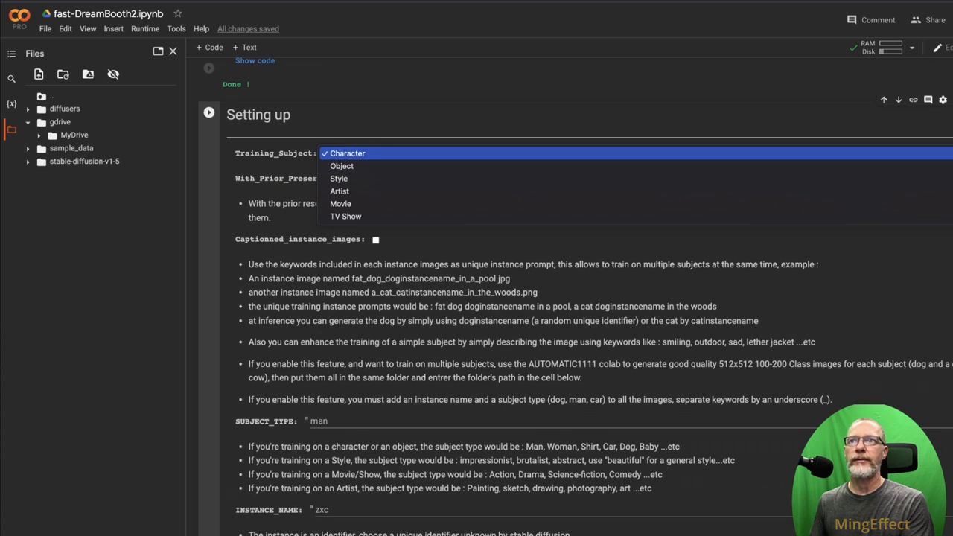
{"action": "left_click", "coordinate": [348, 152]}
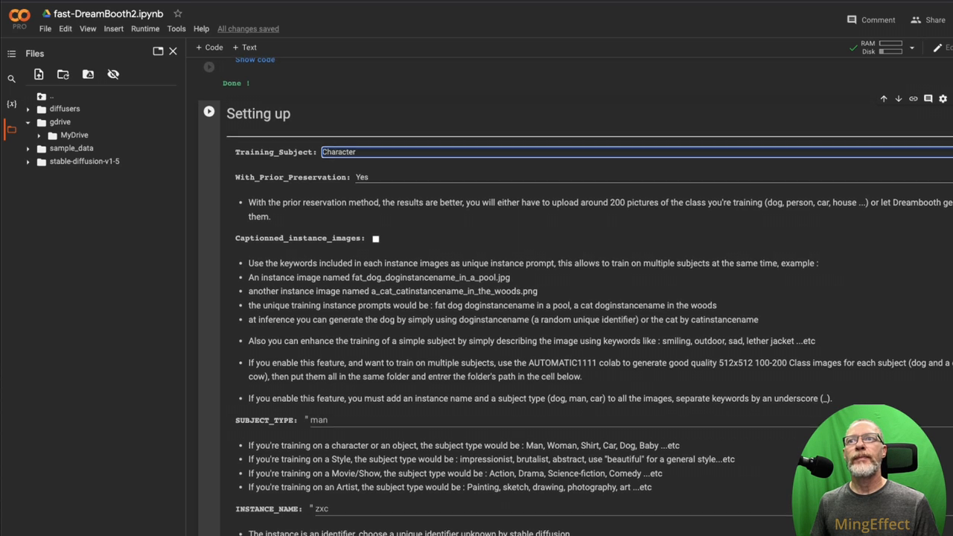
{"action": "scroll", "scroll_direction": "down", "scroll_amount": 3}
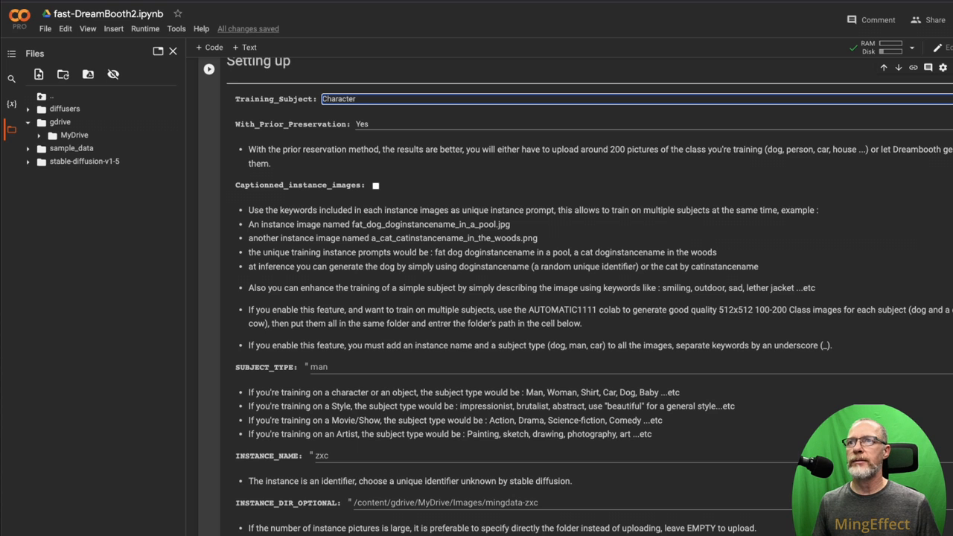
{"action": "scroll", "scroll_direction": "down", "scroll_amount": 3}
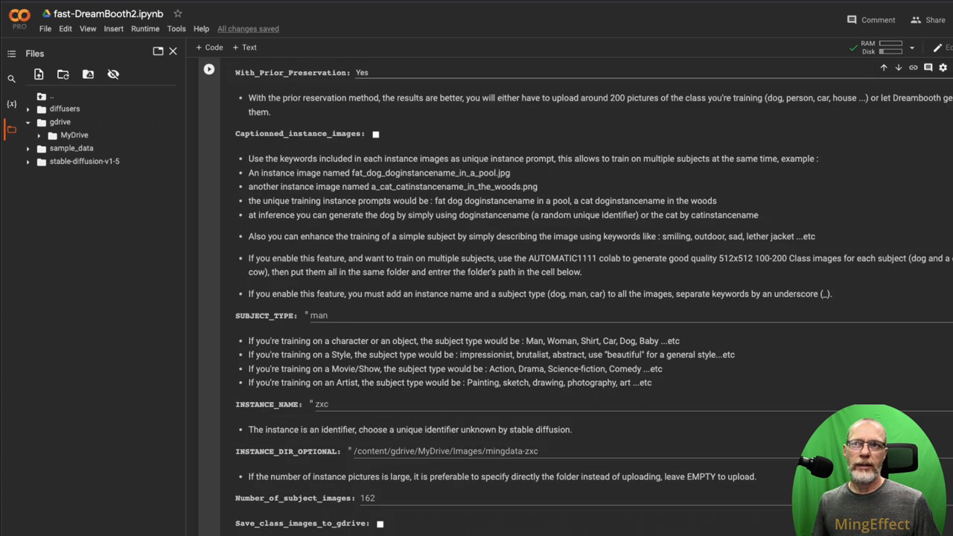
{"action": "scroll", "scroll_direction": "down", "scroll_amount": 3}
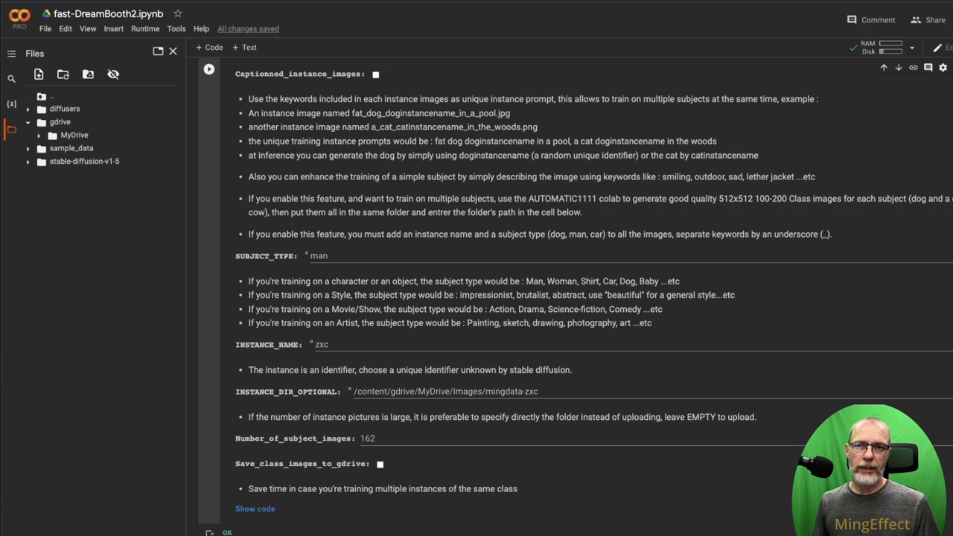
{"action": "scroll", "scroll_direction": "down", "scroll_amount": 3}
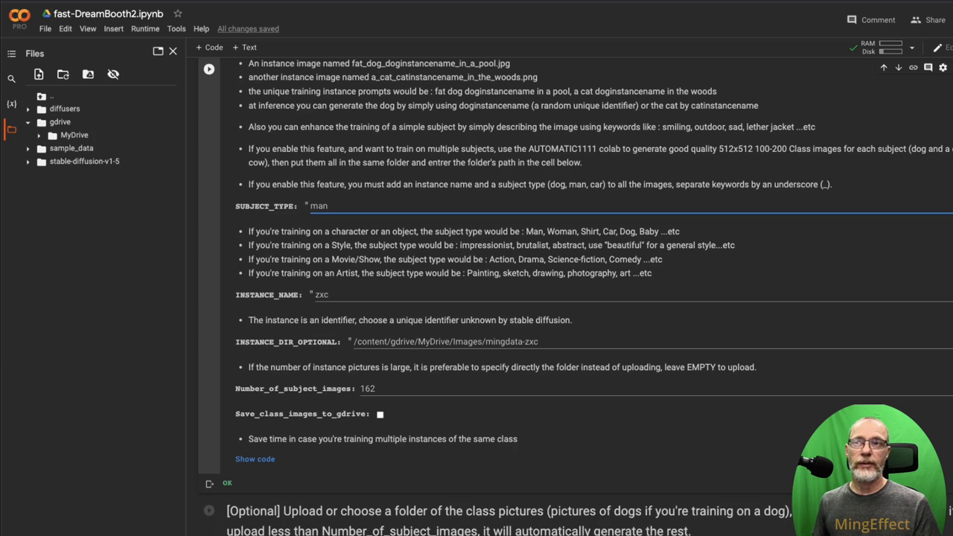
{"action": "left_click", "coordinate": [326, 205]}
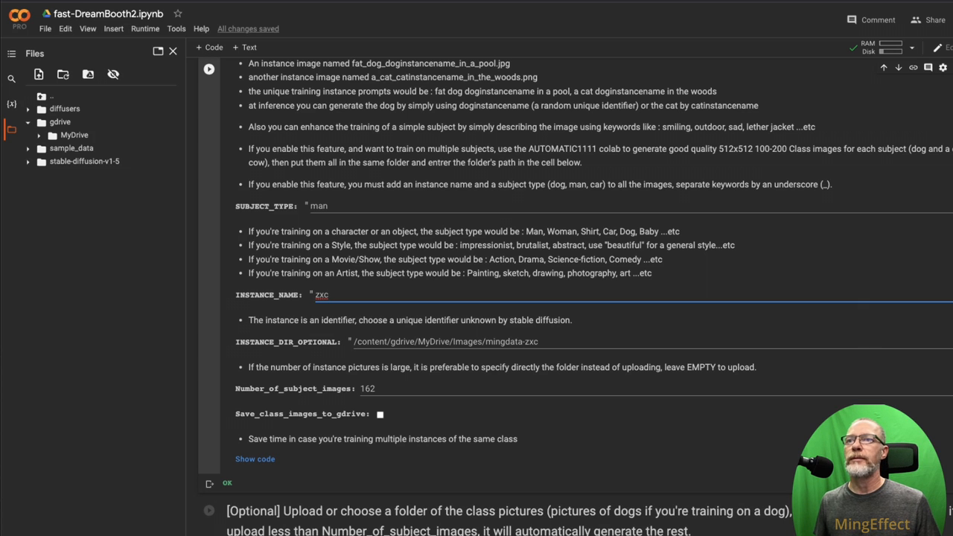
{"action": "left_click", "coordinate": [320, 206]}
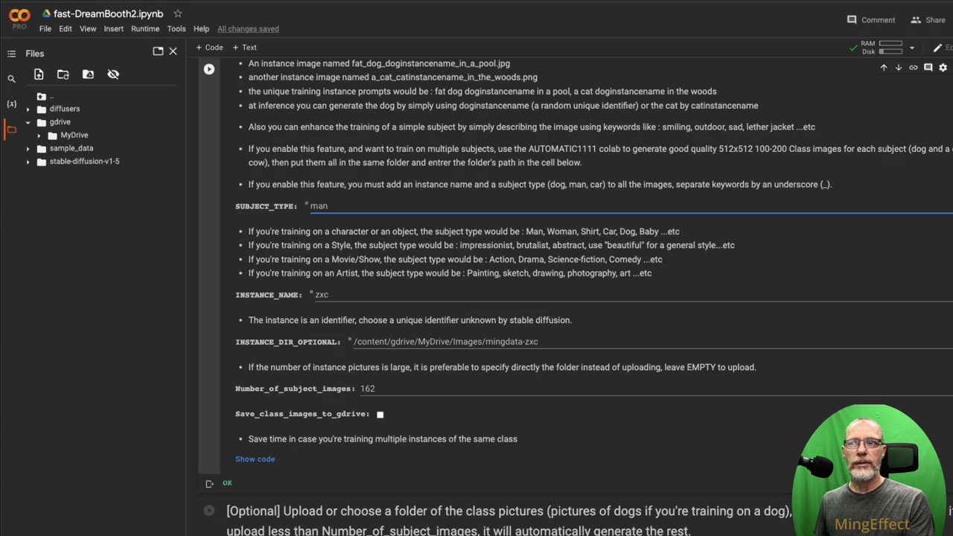
{"action": "double_click", "coordinate": [510, 341]}
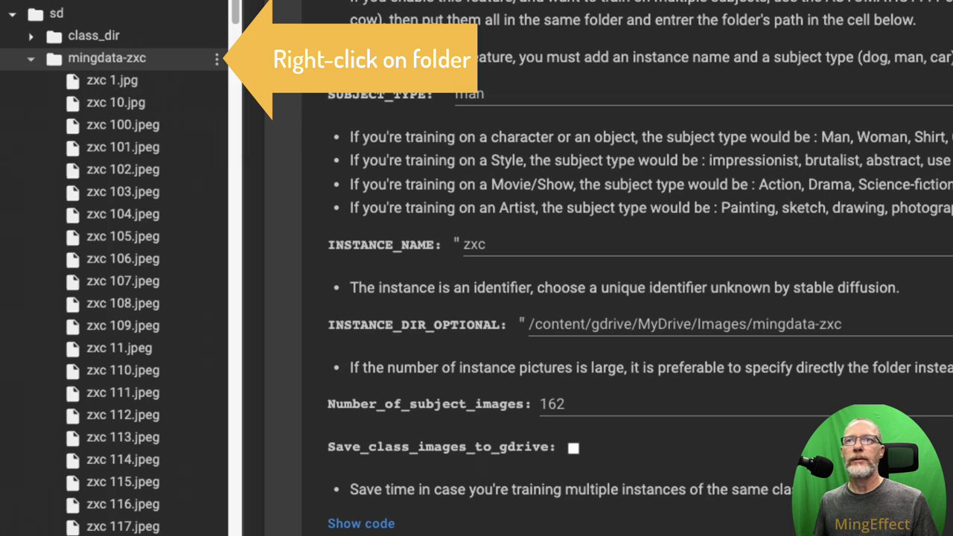
Set INSTANCE_DIR_OPTIONAL to /content/gdrive/MyDrive/sd/mingdata-zxc copied from the folder
{"action": "right_click", "coordinate": [107, 57]}
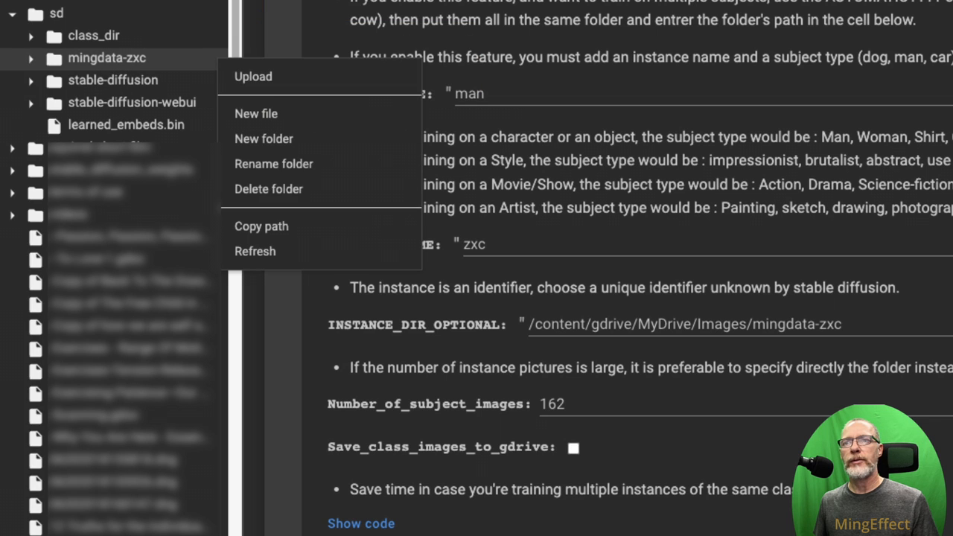
{"action": "mouse_move", "coordinate": [262, 226]}
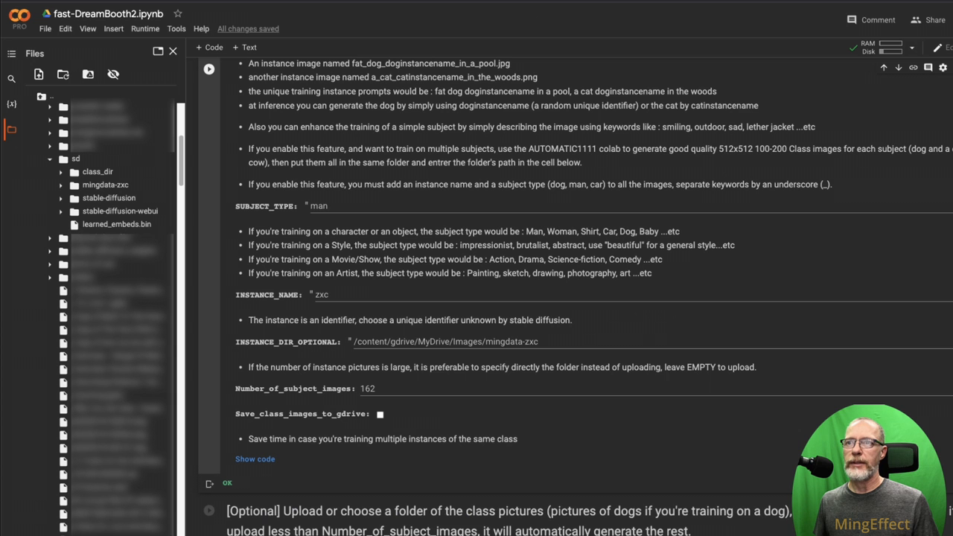
{"action": "double_click", "coordinate": [445, 341]}
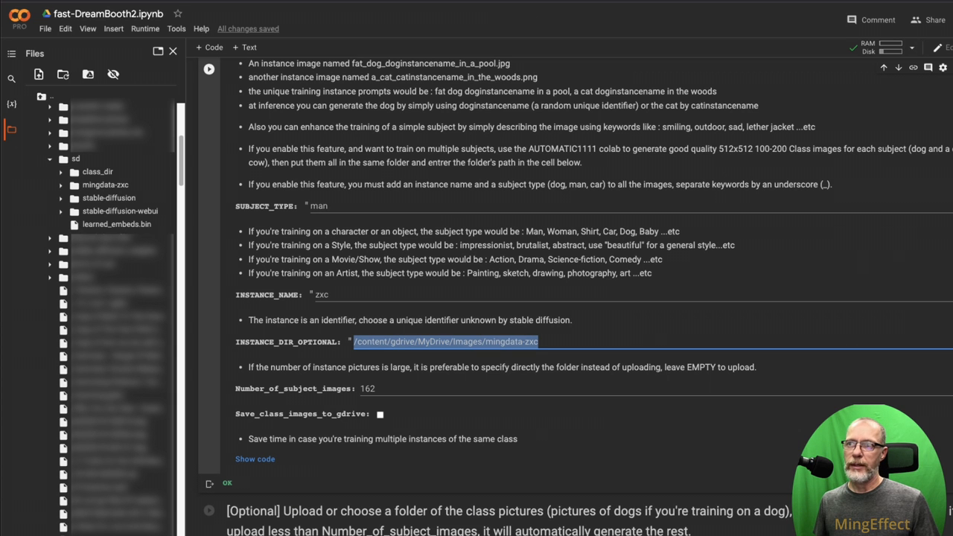
{"action": "type", "text": "/content/gdrive/MyDrive/sd/mingdata-zxc"}
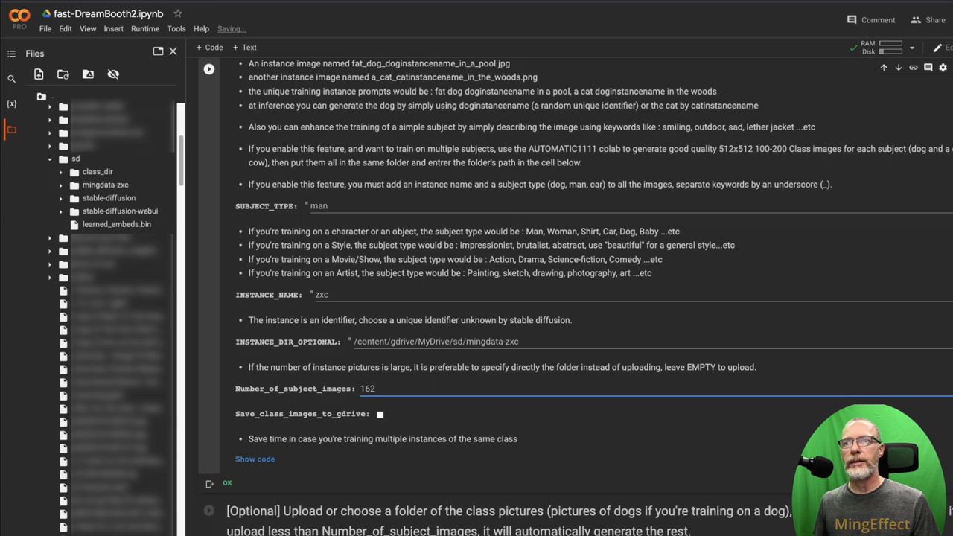
Set Number_of_subject_images to 169
{"action": "double_click", "coordinate": [369, 387]}
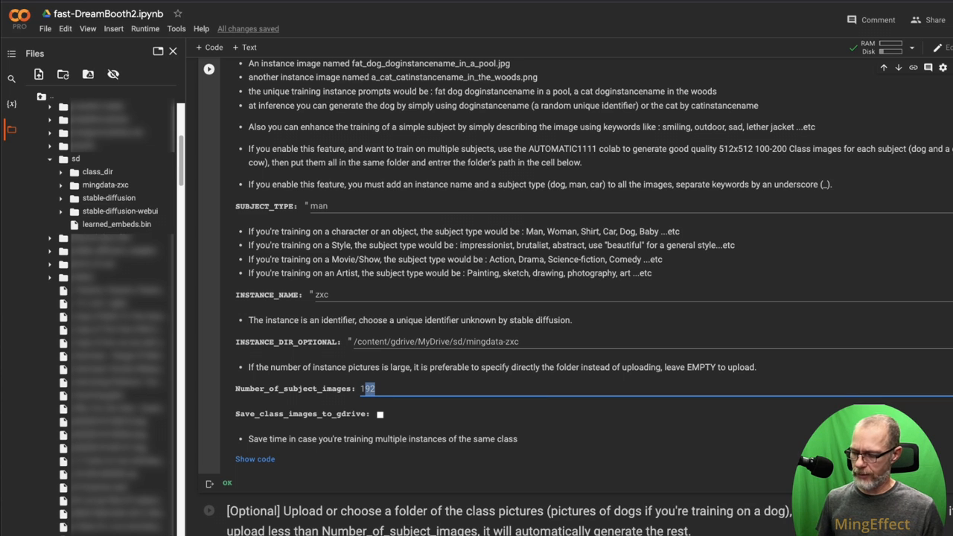
{"action": "type", "text": "169"}
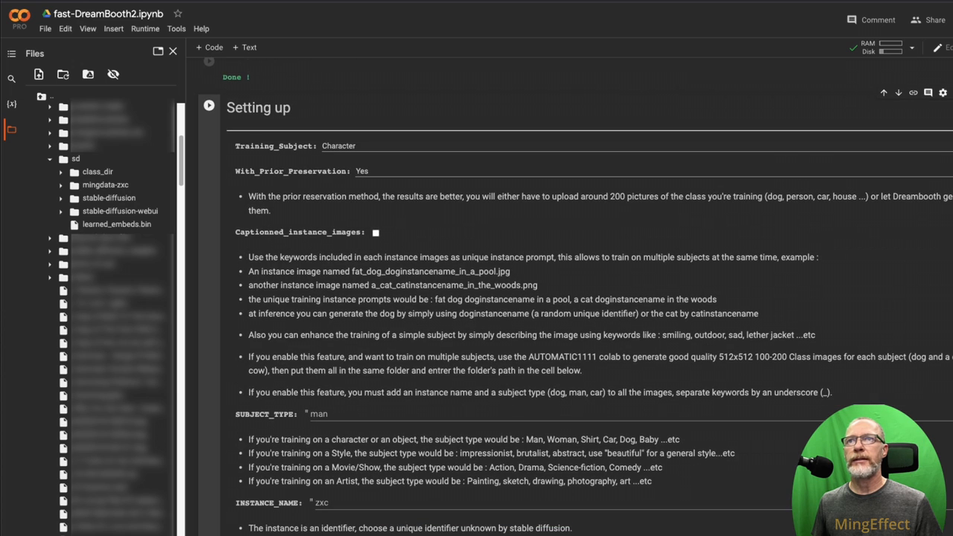
Run the Setting up cell with the new folder and 169 images, past the class images cell
{"action": "left_click", "coordinate": [208, 104]}
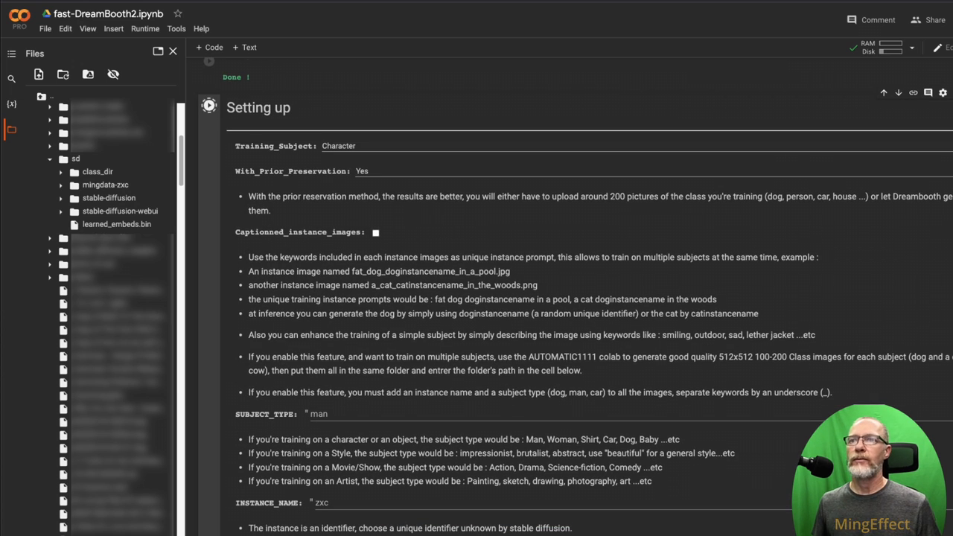
{"action": "scroll", "scroll_direction": "down", "scroll_amount": 3}
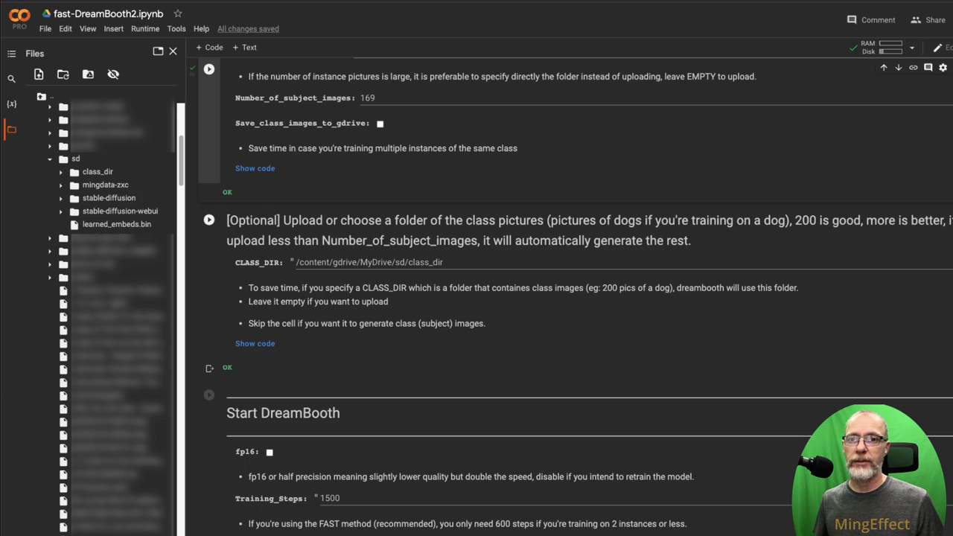
{"action": "left_click", "coordinate": [444, 262]}
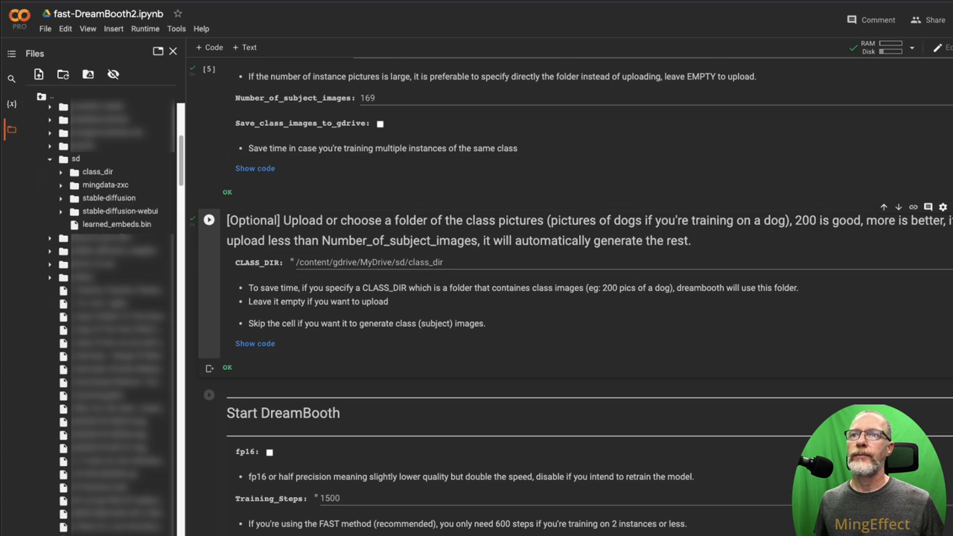
Enable fp16 in Start DreamBooth and change Training_Steps from 1500 to 1800
{"action": "scroll", "scroll_direction": "down", "scroll_amount": 3}
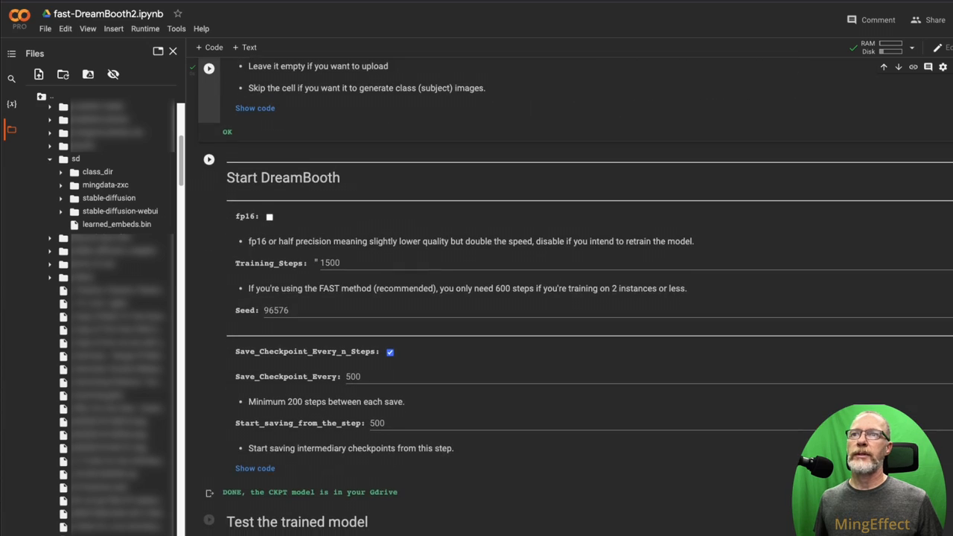
{"action": "scroll", "scroll_direction": "down", "scroll_amount": 3}
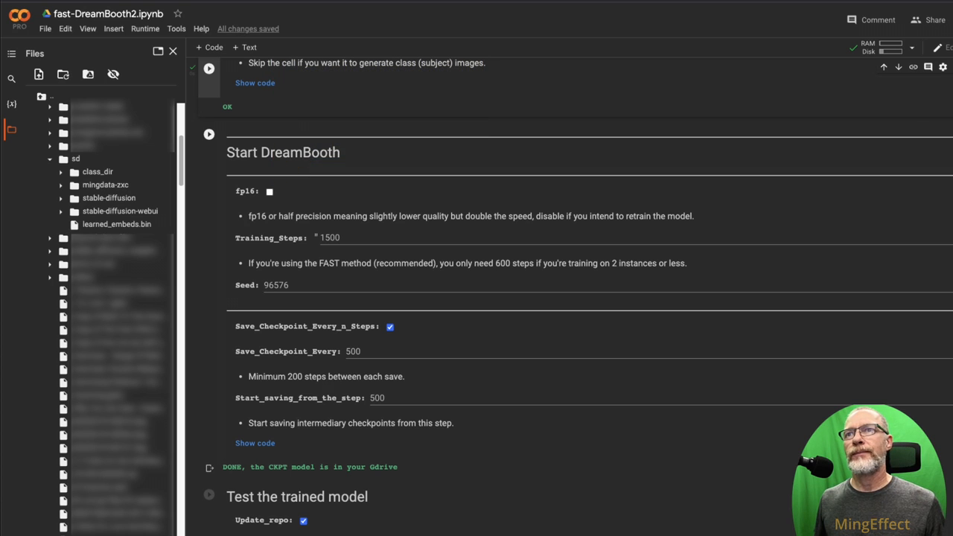
{"action": "left_click", "coordinate": [269, 191]}
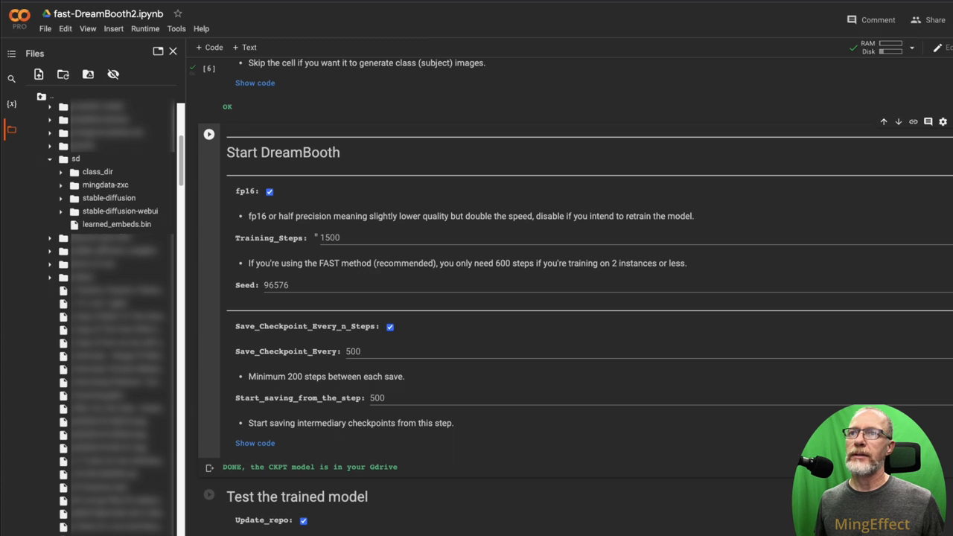
{"action": "double_click", "coordinate": [329, 238]}
{"action": "type", "text": "1"}
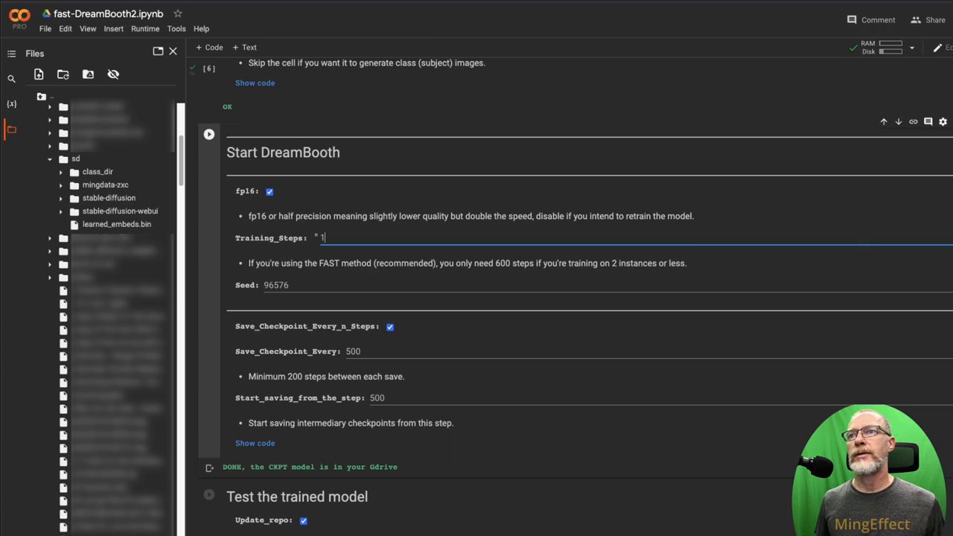
{"action": "type", "text": "800"}
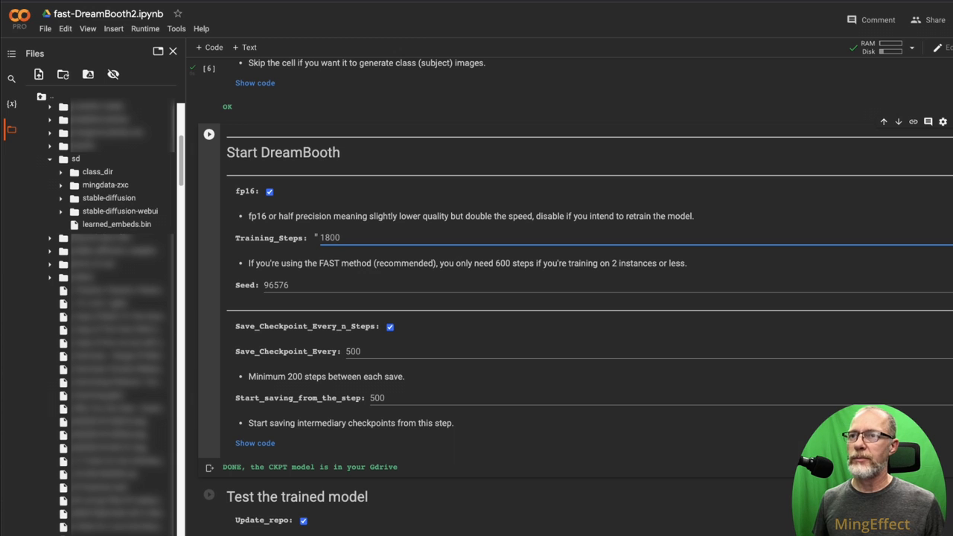
{"action": "left_click", "coordinate": [339, 239]}
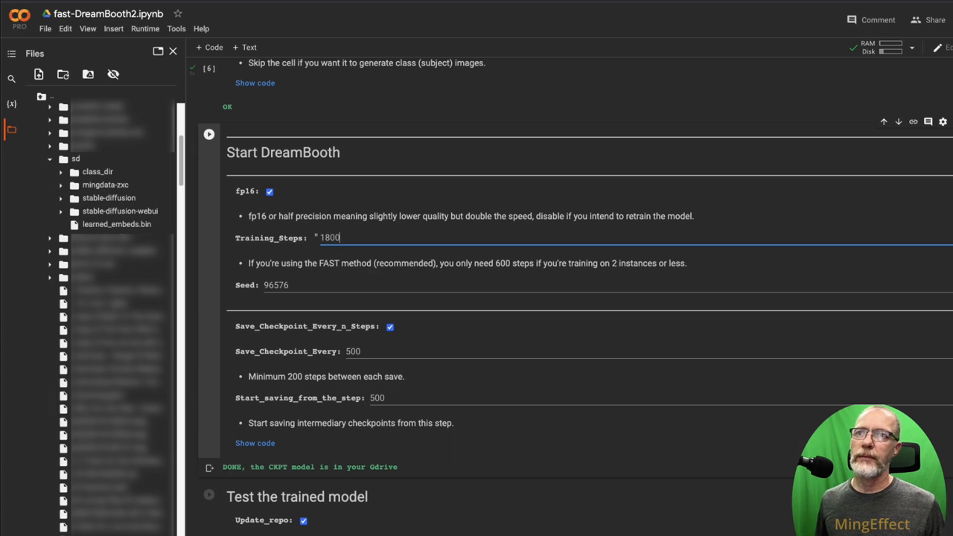
{"action": "scroll", "scroll_direction": "down", "scroll_amount": 3}
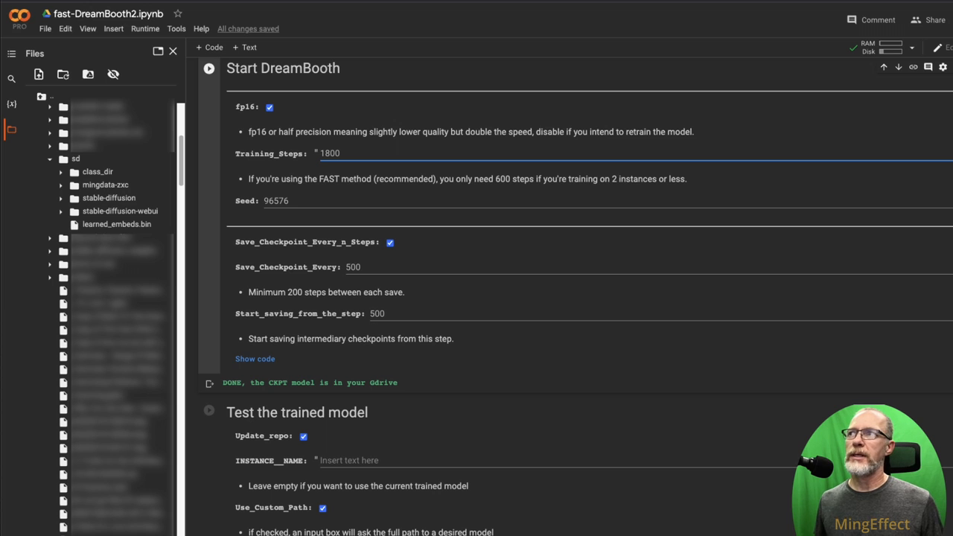
{"action": "scroll", "scroll_direction": "down", "scroll_amount": 3}
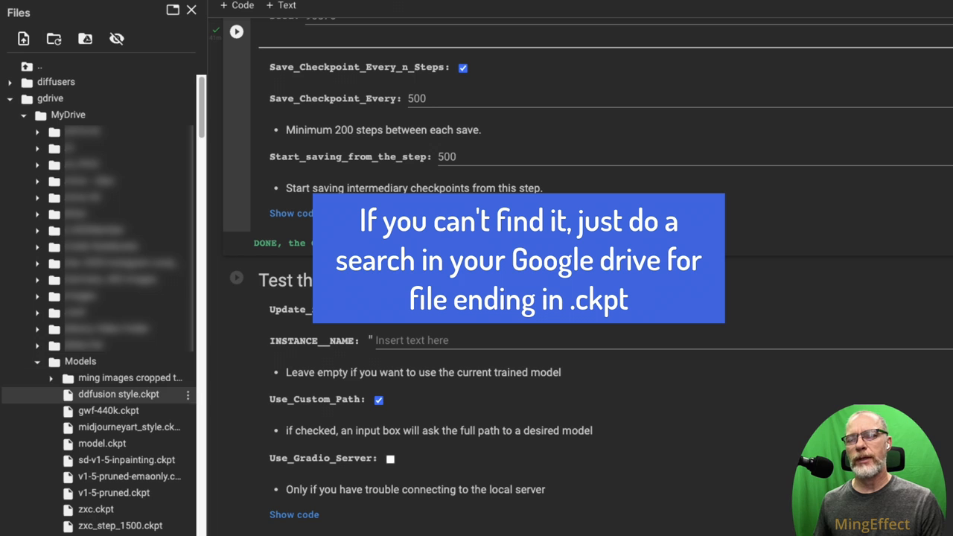
Set INSTANCE_NAME to zxc, run Test the trained model with path MyDrive/Models/zxc.ckpt
{"action": "scroll", "scroll_direction": "down", "scroll_amount": 3}
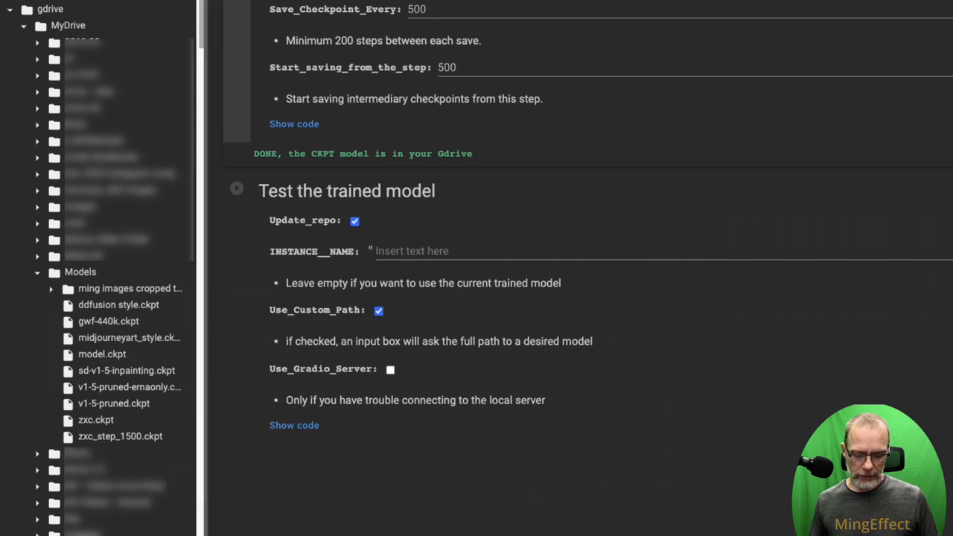
{"action": "left_click", "coordinate": [521, 250]}
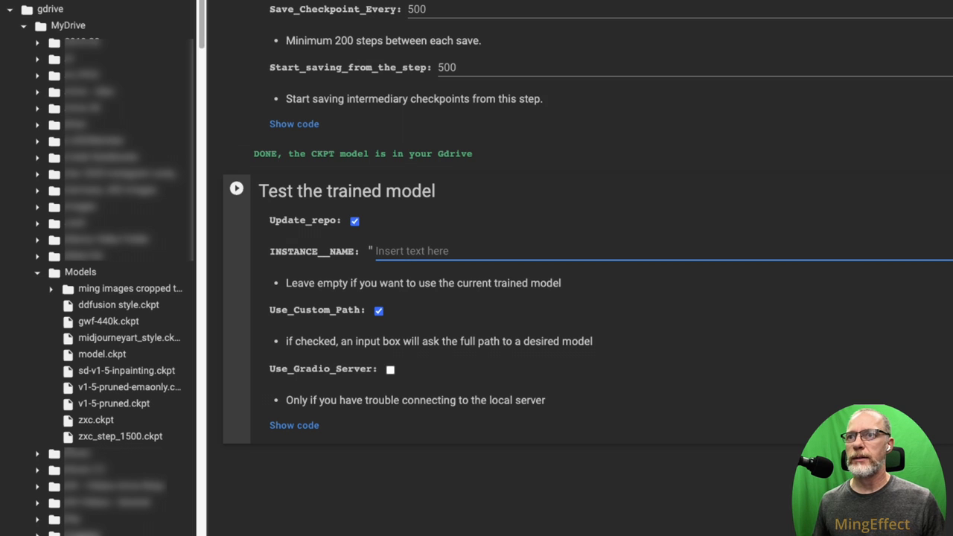
{"action": "type", "text": "zxc"}
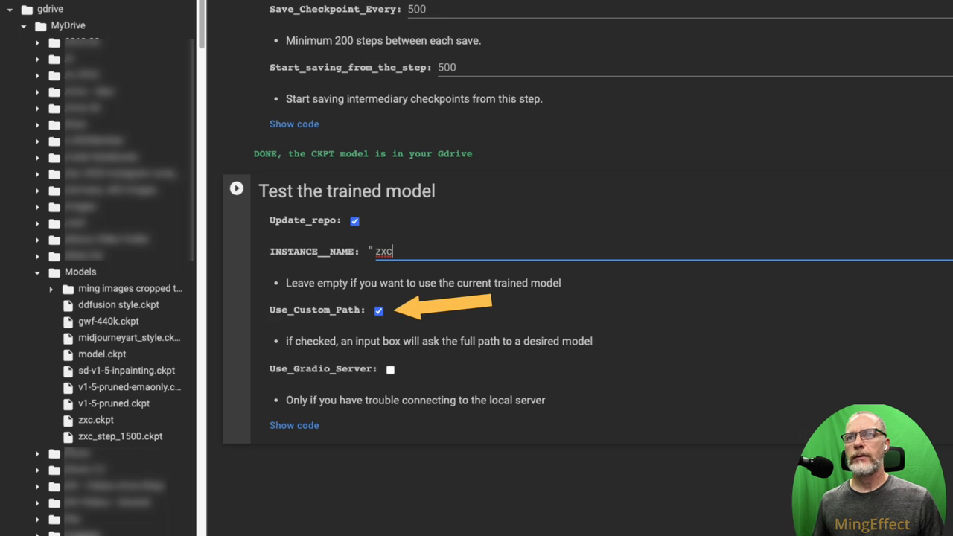
{"action": "left_click", "coordinate": [236, 188]}
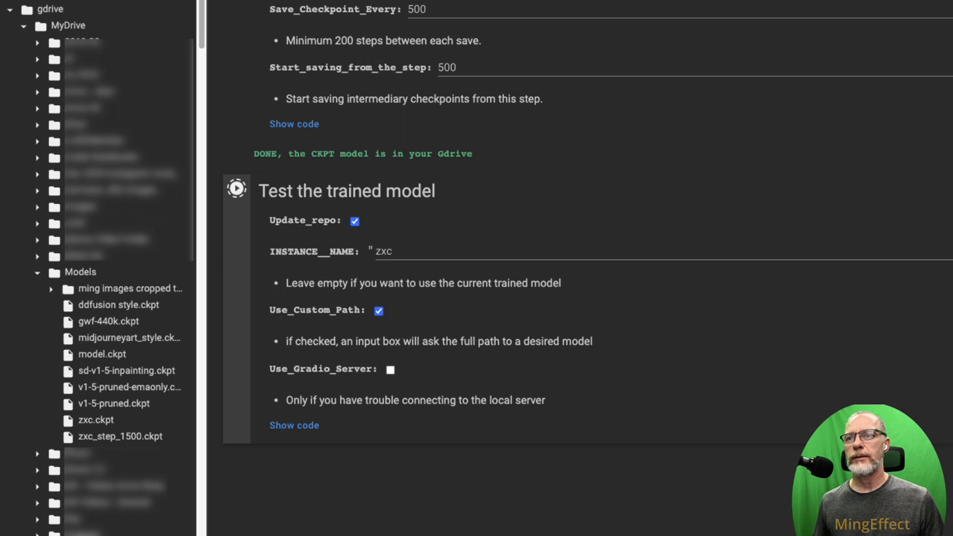
{"action": "left_click", "coordinate": [237, 188]}
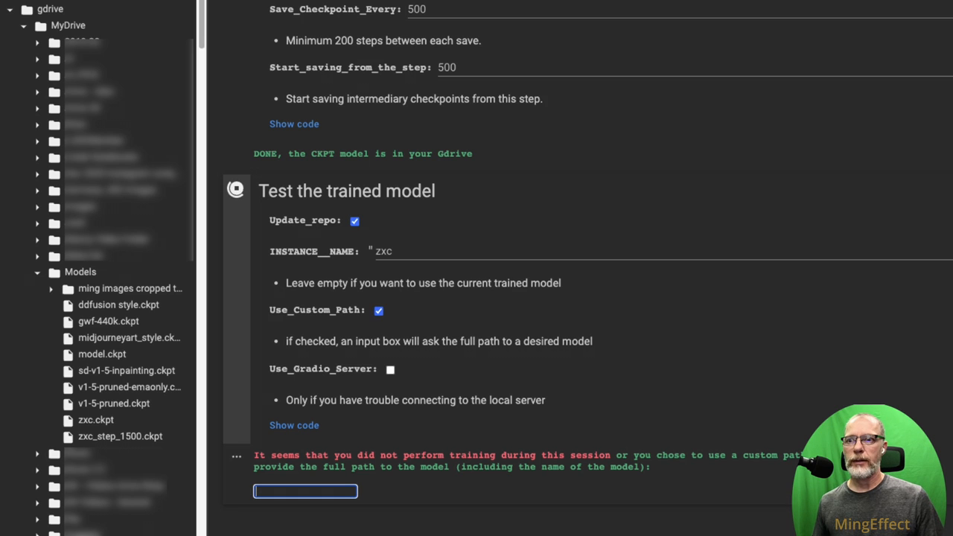
{"action": "type", "text": "MyDrive/Models/zxc.ckpt"}
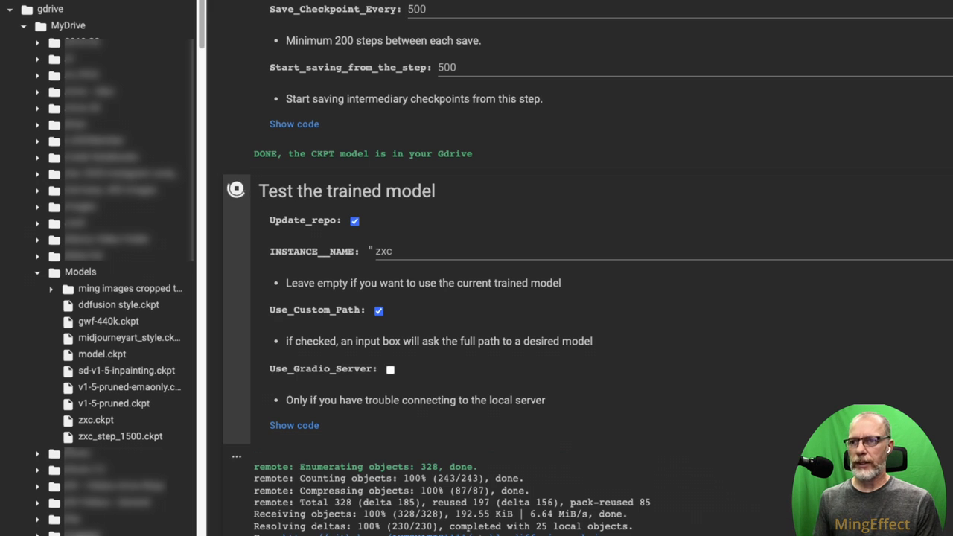
Follow the cell output as git updates the stable-diffusion-webui repository
{"action": "scroll", "scroll_direction": "down", "scroll_amount": 3}
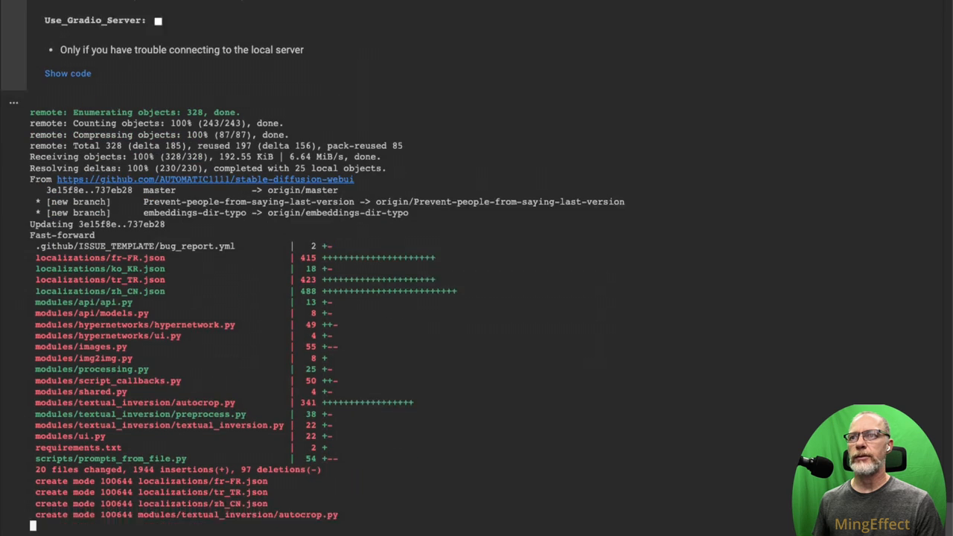
{"action": "scroll", "scroll_direction": "down", "scroll_amount": 3}
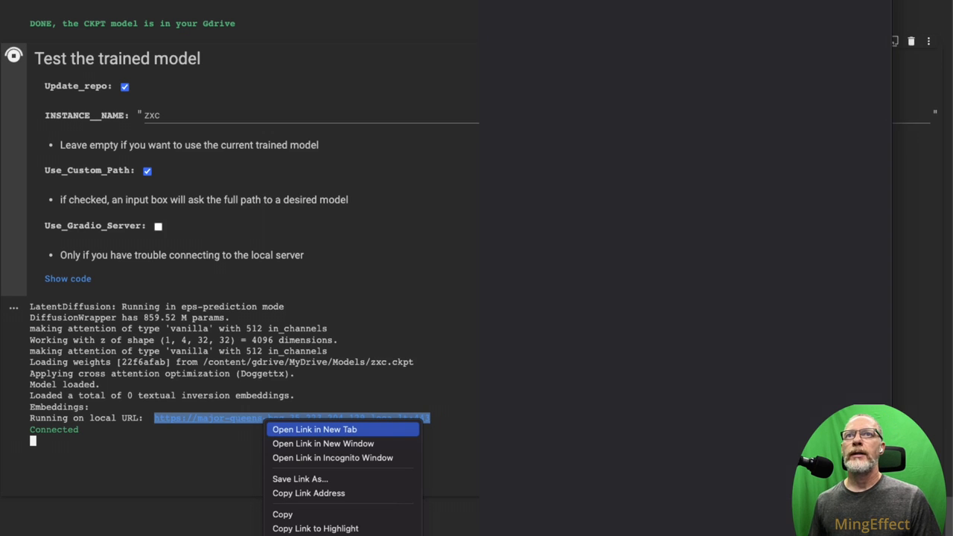
Launch the trained model's local WebUI link in a new tab with zxc.ckpt loaded
{"action": "left_click", "coordinate": [314, 428]}
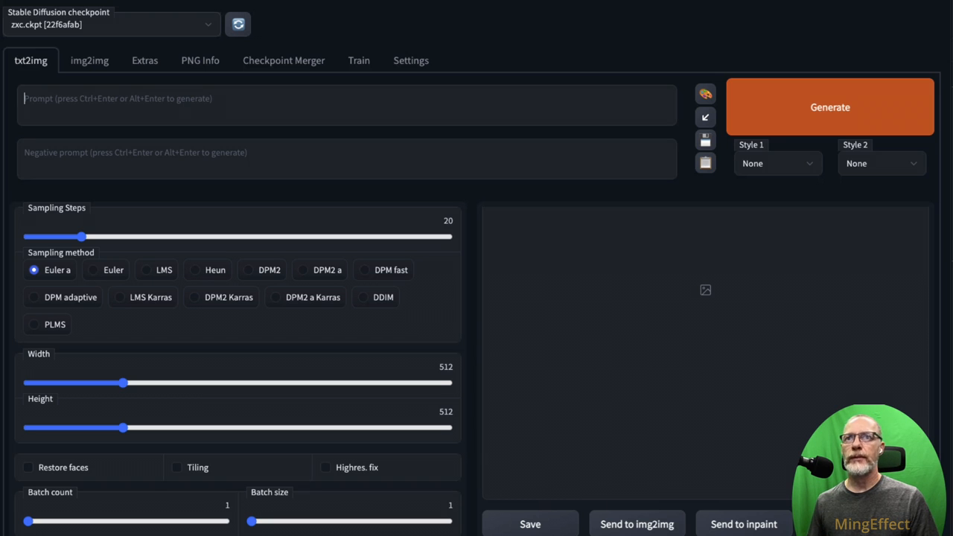
Generate a zxc man portrait with blonde shoulder-length hair, Restore faces enabled
{"action": "type", "text": "man, portrait, blonde"}
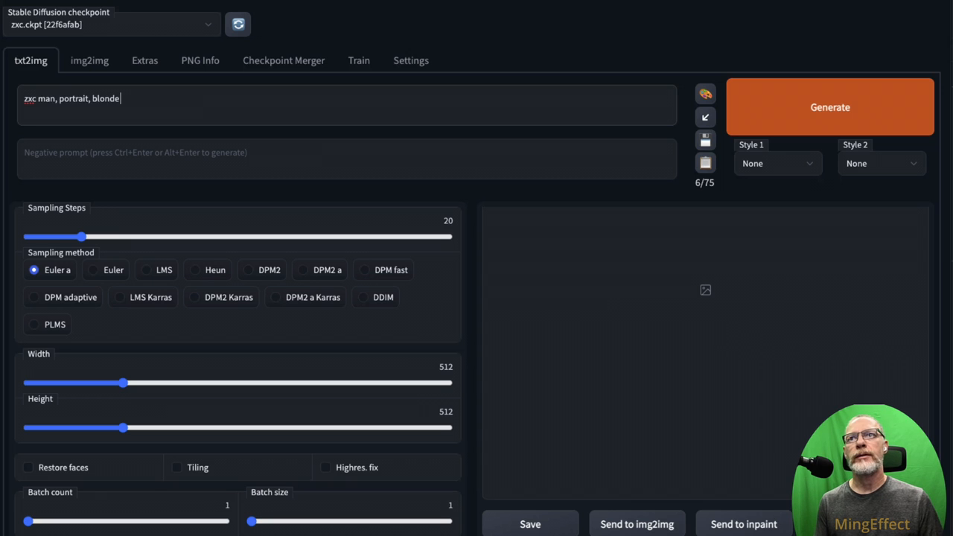
{"action": "type", "text": "ng"}
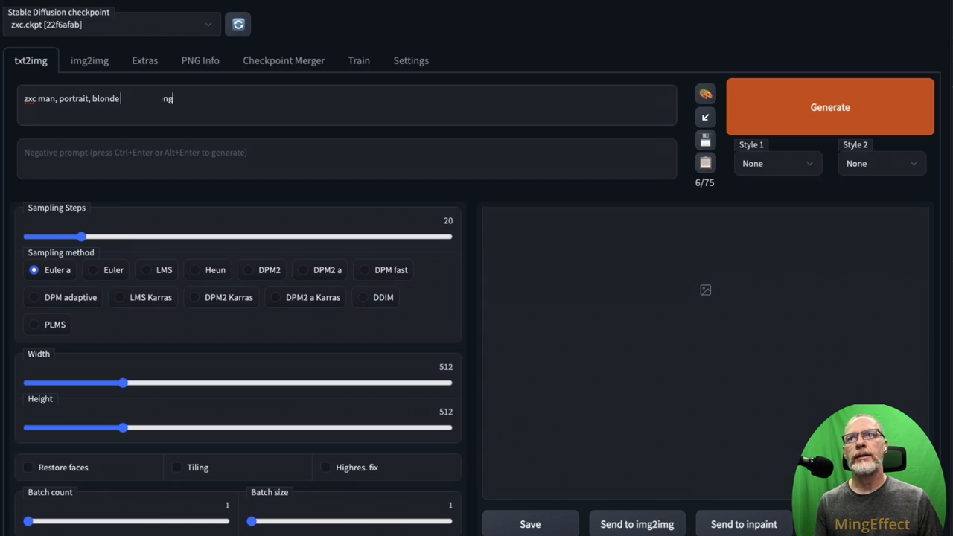
{"action": "type", "text": "shoulder length hea"}
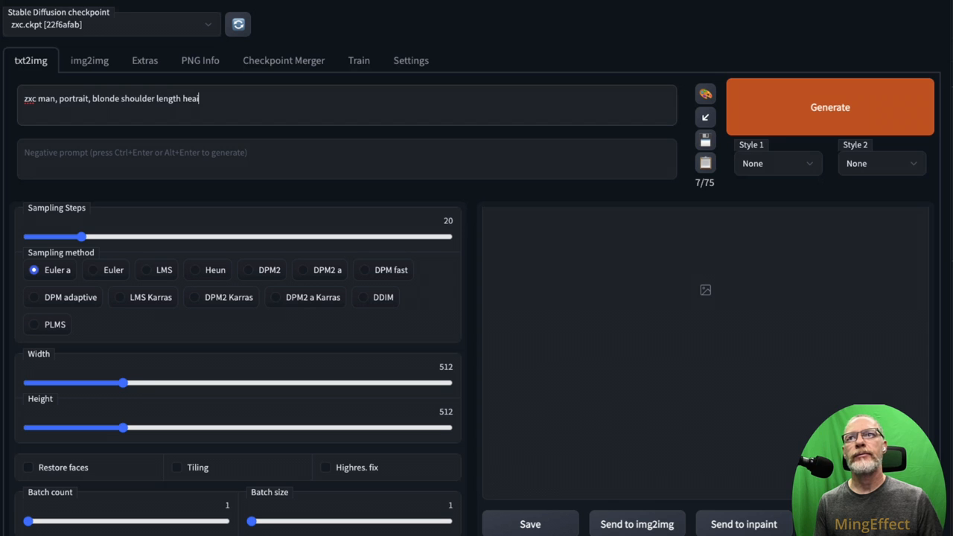
{"action": "left_click", "coordinate": [29, 467]}
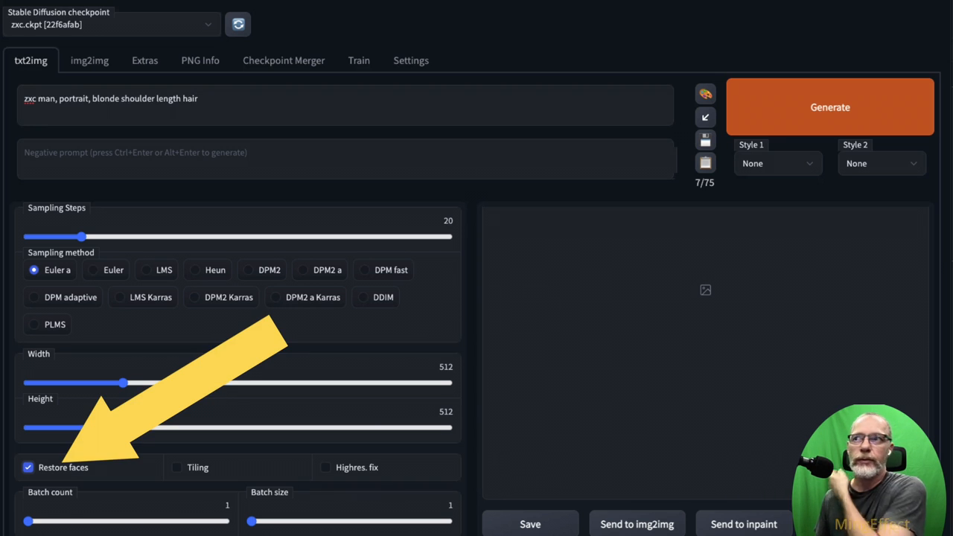
{"action": "left_click", "coordinate": [829, 107]}
{"action": "type", "text": "u"}
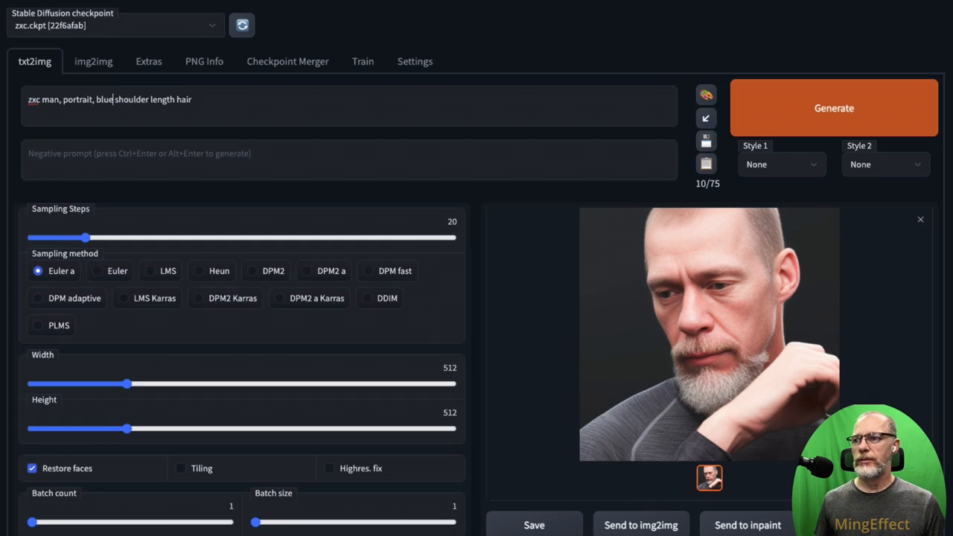
Generate a DDIM blue-hair portrait, then reword the prompt toward a GQ magazine cover, Armai suit
{"action": "left_click", "coordinate": [366, 298]}
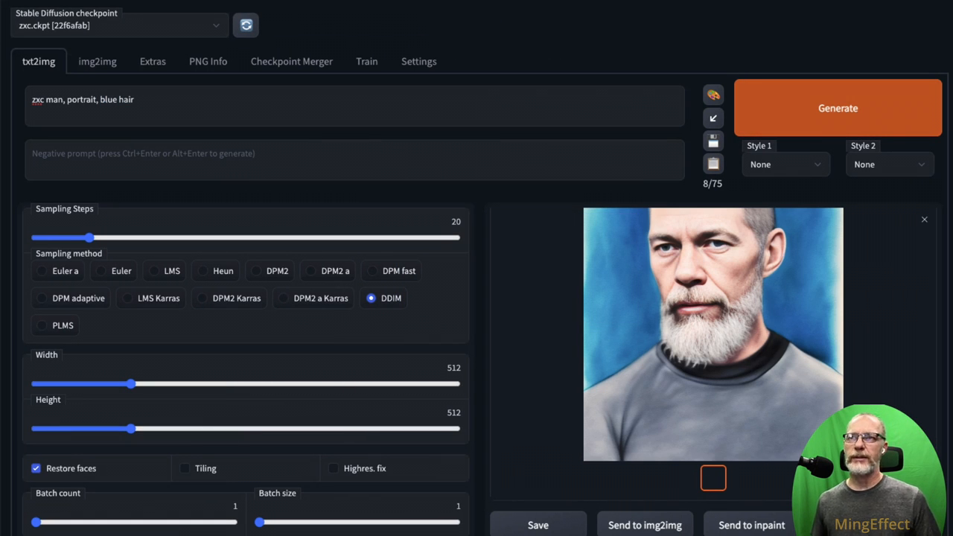
{"action": "left_click", "coordinate": [149, 98]}
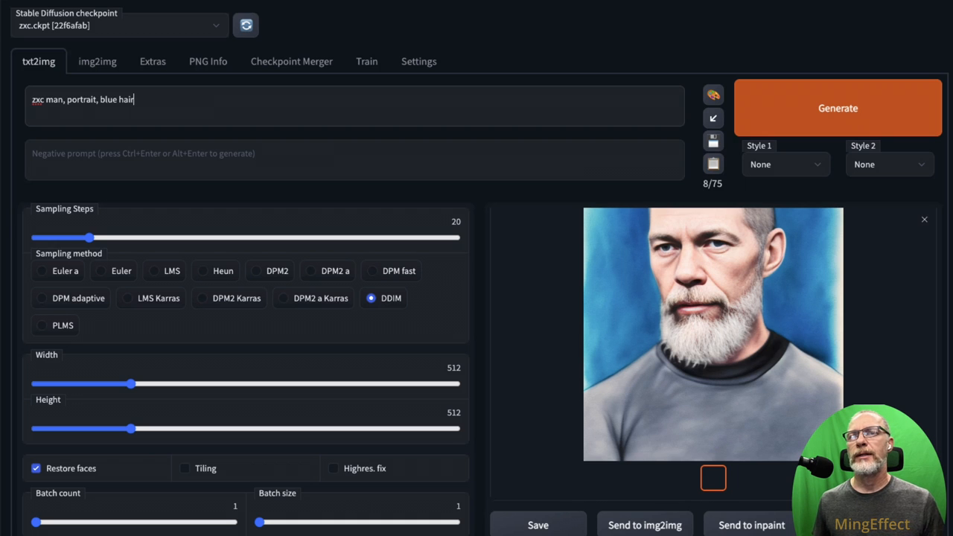
{"action": "double_click", "coordinate": [81, 99]}
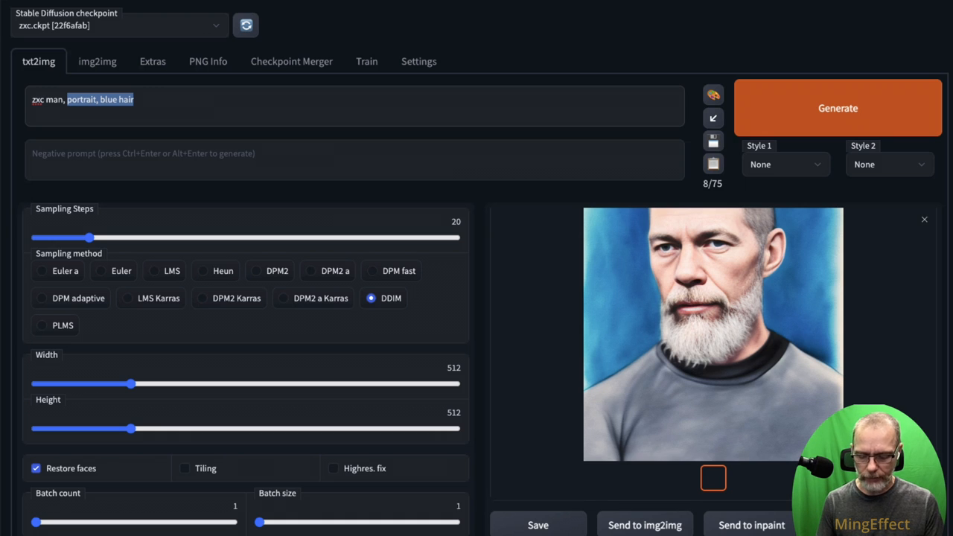
{"action": "type", "text": "GQ magazine cover, Armai su"}
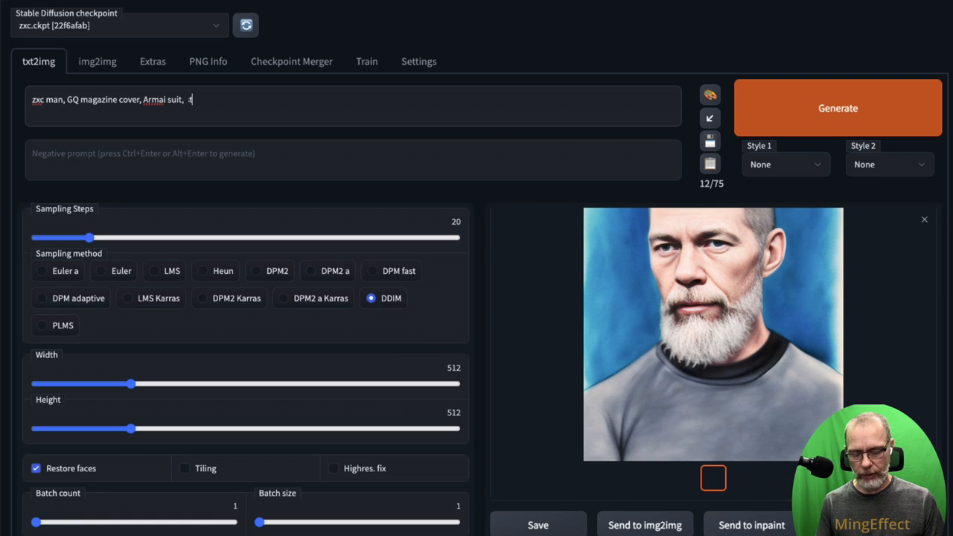
Add studio lighting, set height 768 and sampling steps 45, and regenerate the cover
{"action": "type", "text": "studio lighting"}
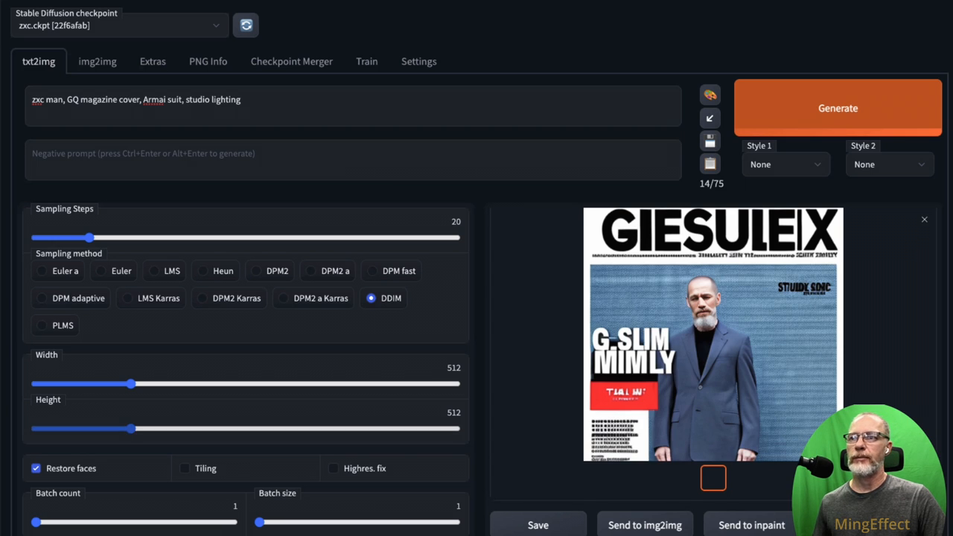
{"action": "left_click_drag", "start_coordinate": [131, 429], "coordinate": [184, 428]}
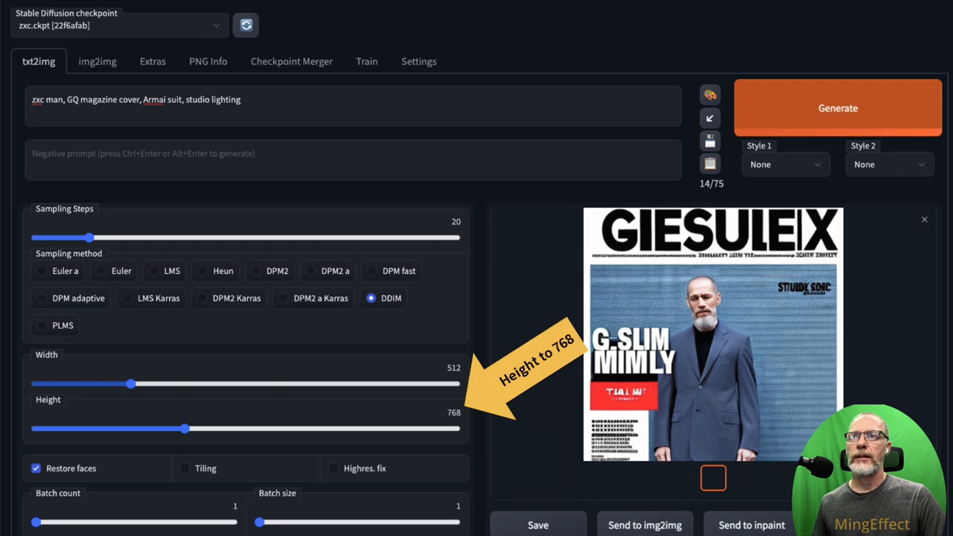
{"action": "left_click_drag", "start_coordinate": [89, 236], "coordinate": [98, 237]}
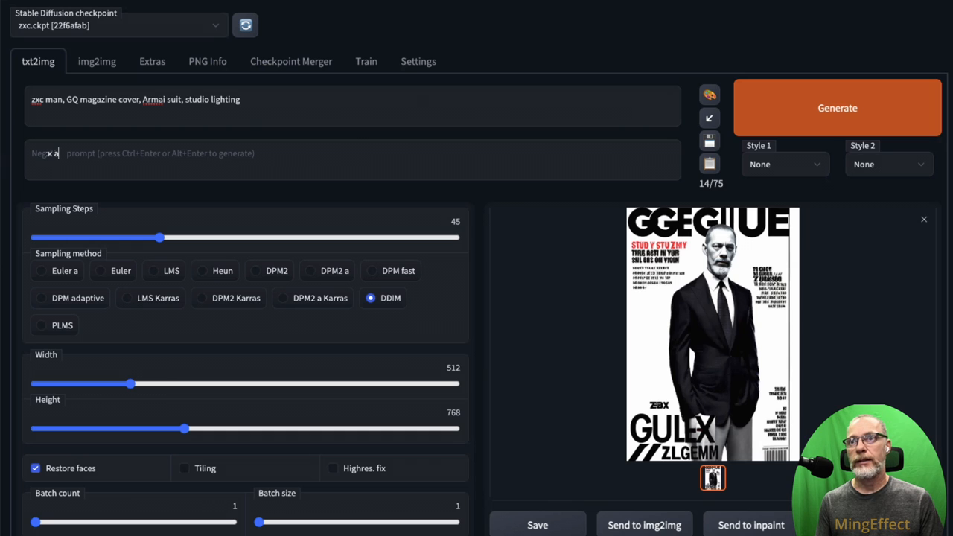
Set negative prompt 'black and white, BW', generate, then switch to the Euler a sampler
{"action": "type", "text": "black and white, BW"}
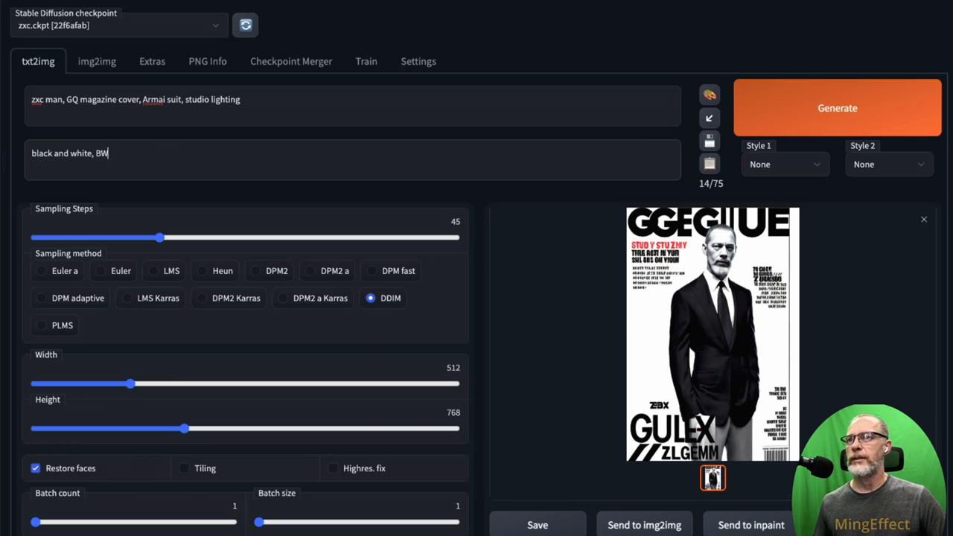
{"action": "left_click", "coordinate": [836, 107]}
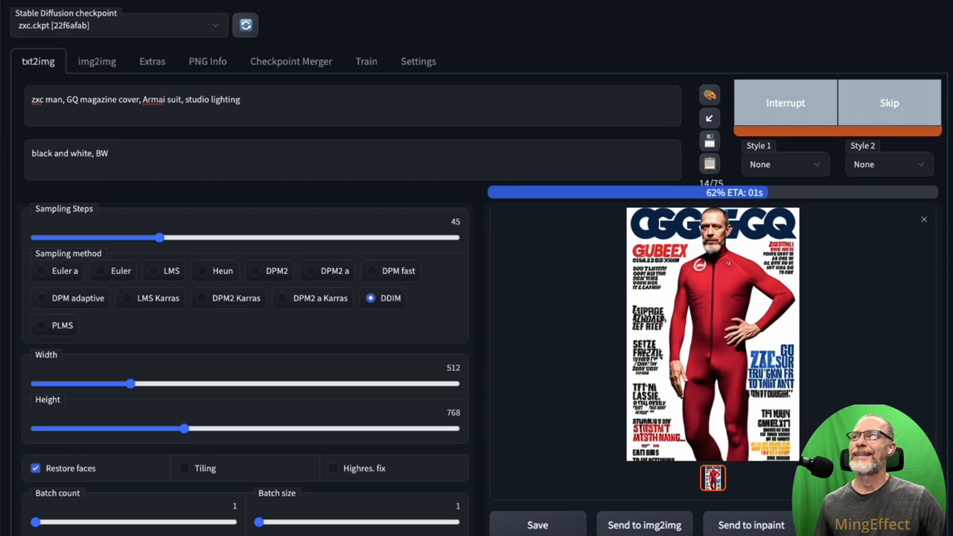
{"action": "left_click", "coordinate": [712, 333]}
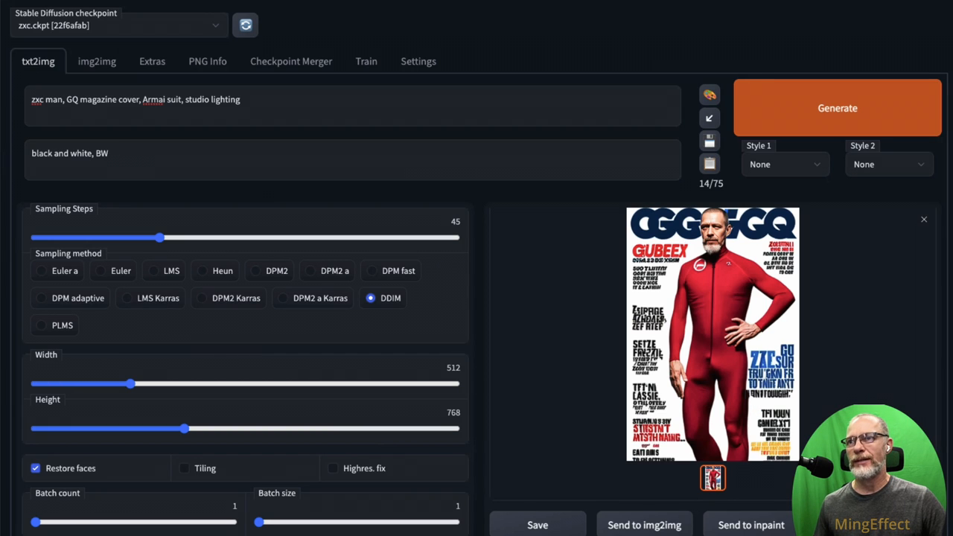
{"action": "left_click", "coordinate": [712, 331]}
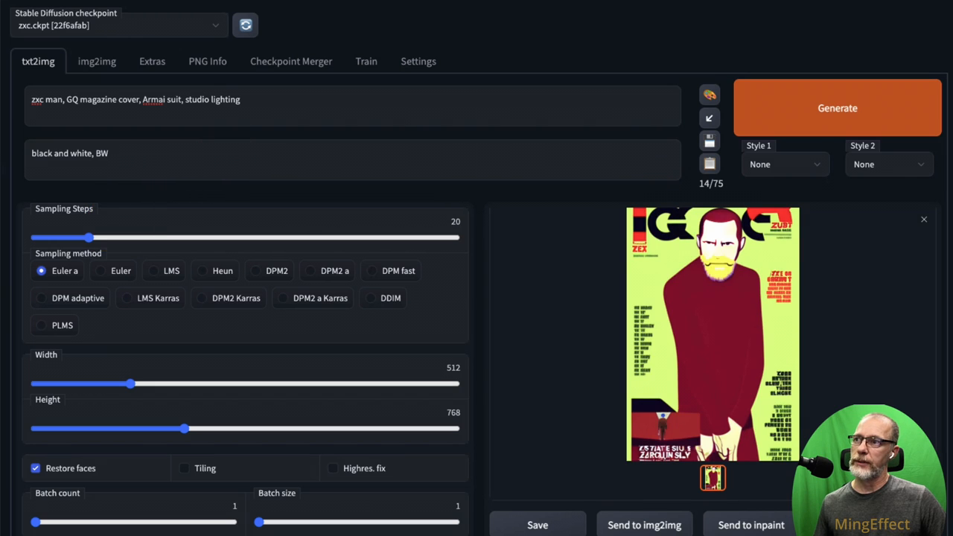
Generate a 121-step magenta-suit cover, inspect it full size, then reselect DDIM sampling
{"action": "left_click_drag", "start_coordinate": [96, 237], "coordinate": [372, 237]}
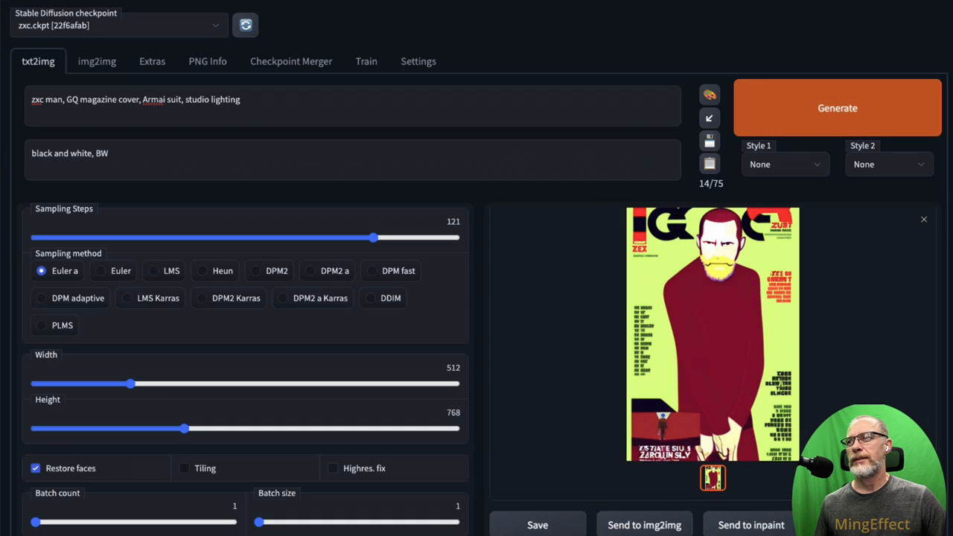
{"action": "left_click", "coordinate": [837, 107]}
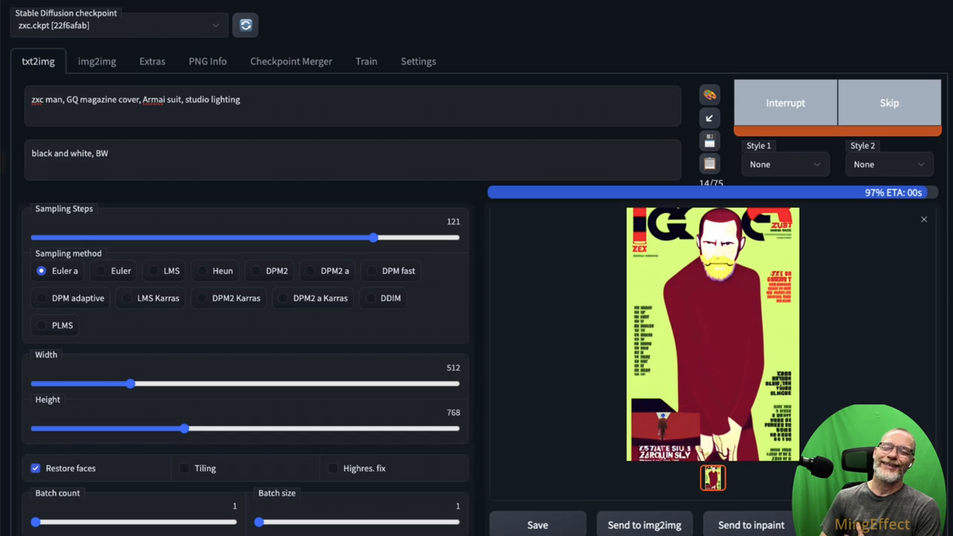
{"action": "left_click", "coordinate": [712, 330]}
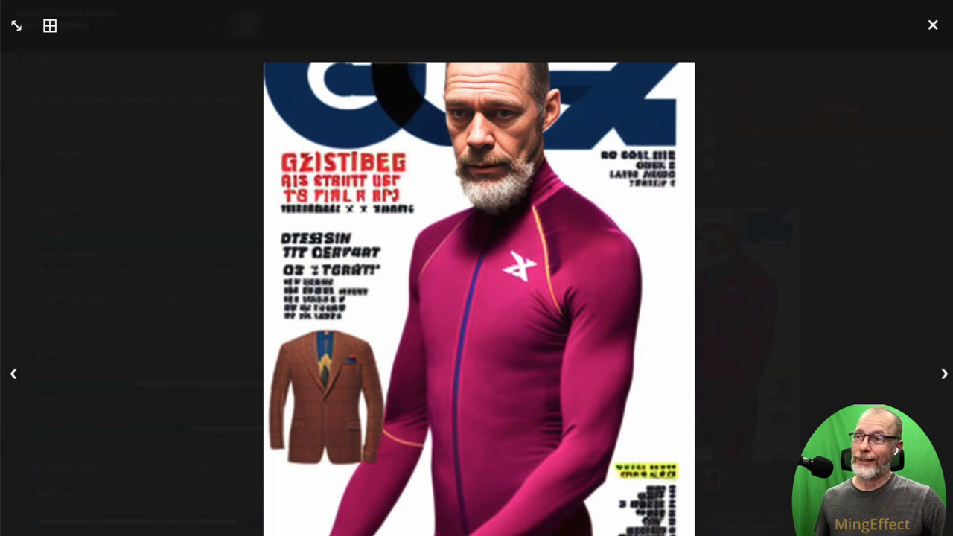
{"action": "left_click", "coordinate": [932, 24]}
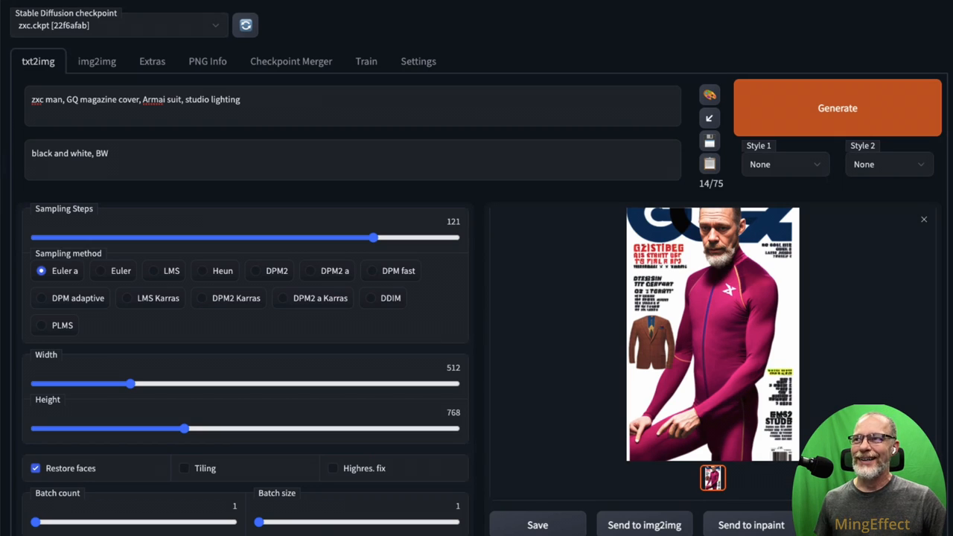
{"action": "left_click", "coordinate": [370, 298]}
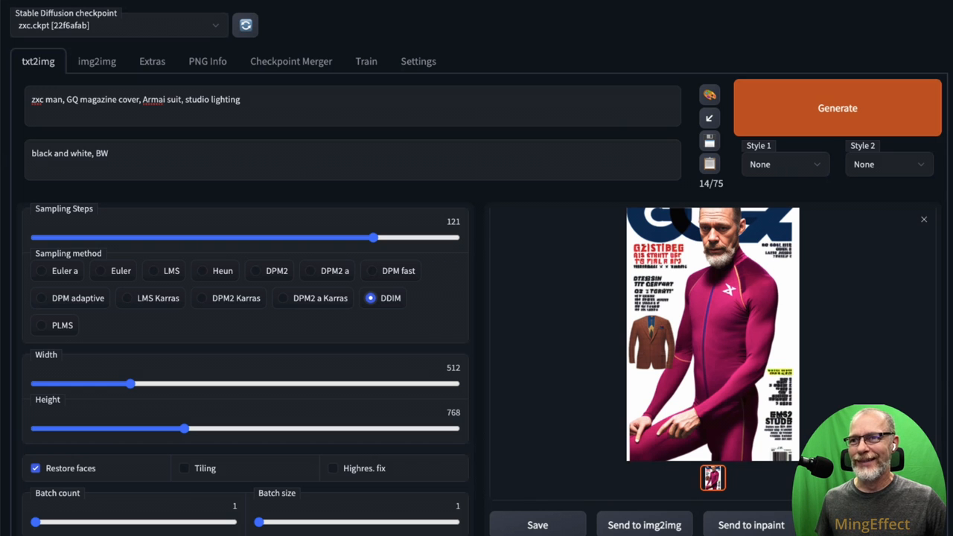
{"action": "scroll", "scroll_direction": "down", "scroll_amount": 3}
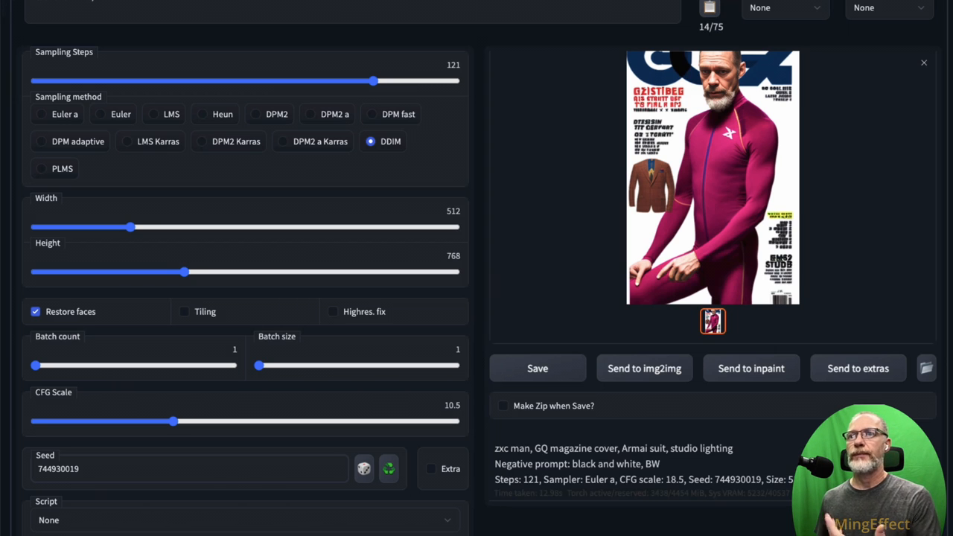
{"action": "left_click_drag", "start_coordinate": [372, 81], "coordinate": [89, 80]}
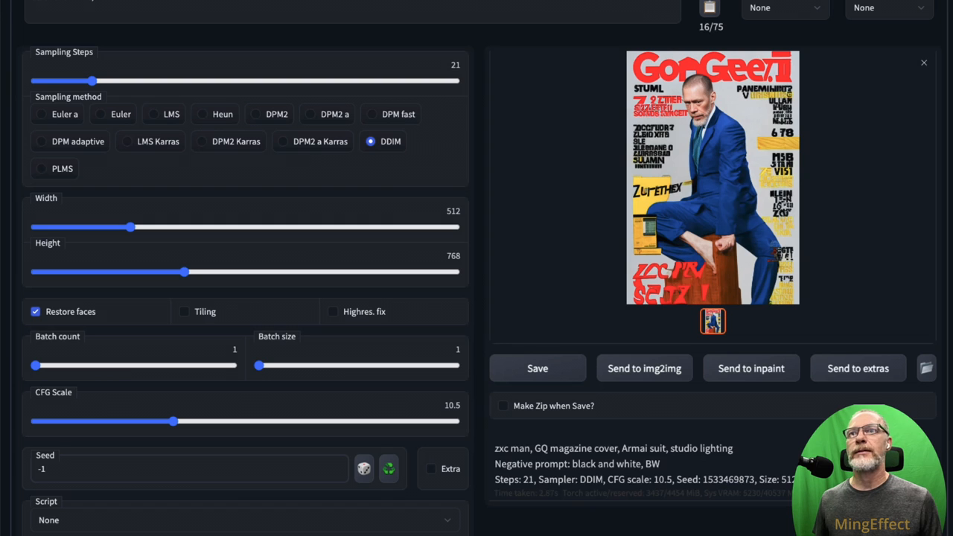
Generate the armored-cyborg close-up at 93 steps and CFG Scale 8.5
{"action": "left_click", "coordinate": [712, 175]}
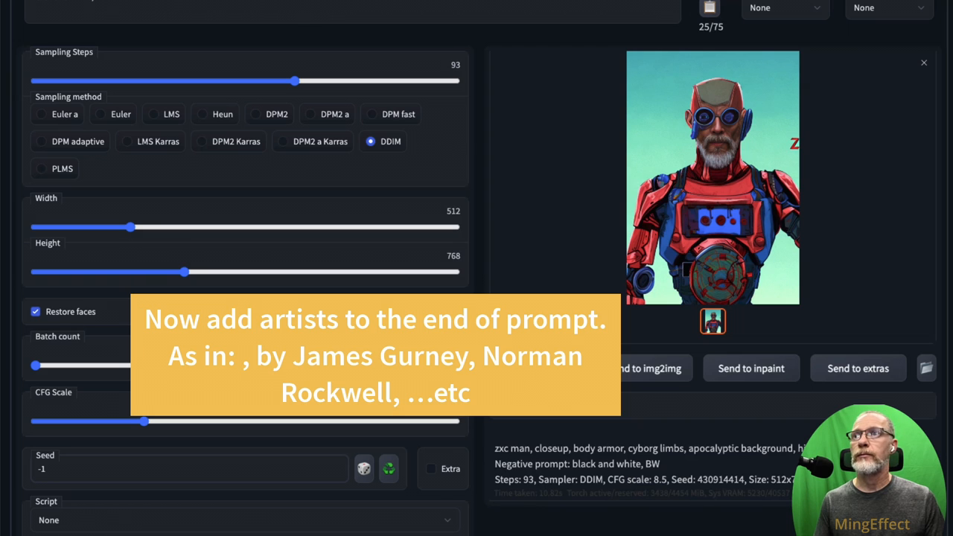
Lower sampling steps to 40 and generate the Norman Rockwell and James Gurney styled cyborg
{"action": "left_click_drag", "start_coordinate": [295, 80], "coordinate": [146, 81]}
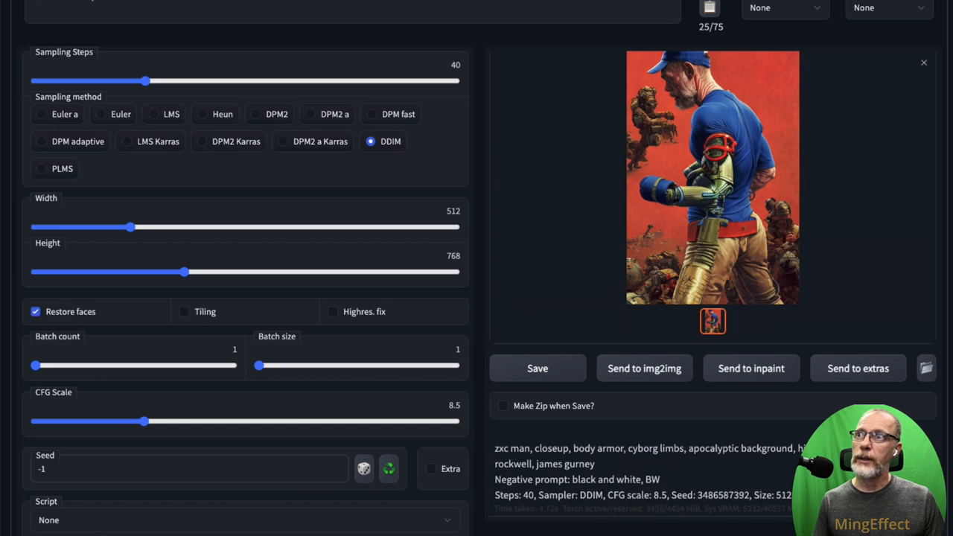
{"action": "left_click", "coordinate": [711, 176]}
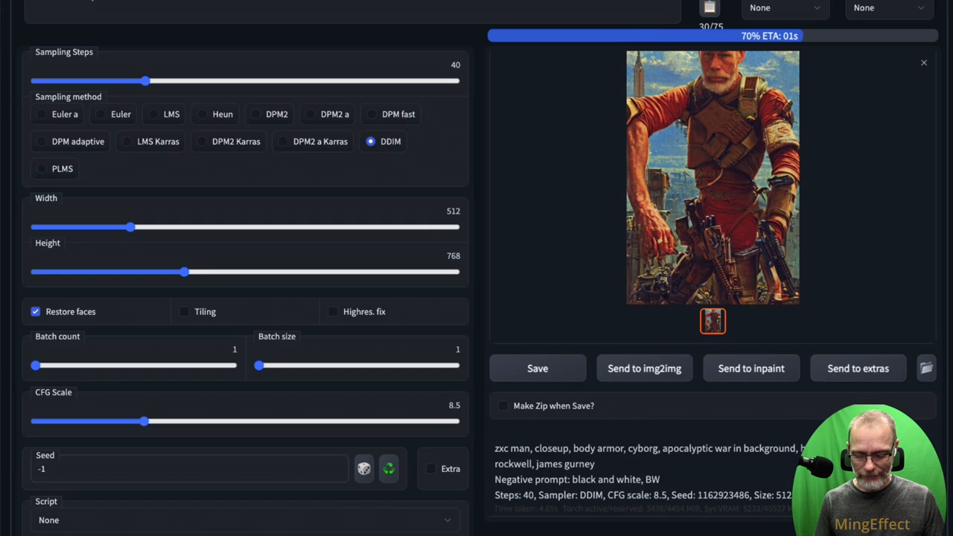
Let the apocalyptic-war cyborg portrait finish and enlarge it in the lightbox
{"action": "left_click", "coordinate": [712, 175]}
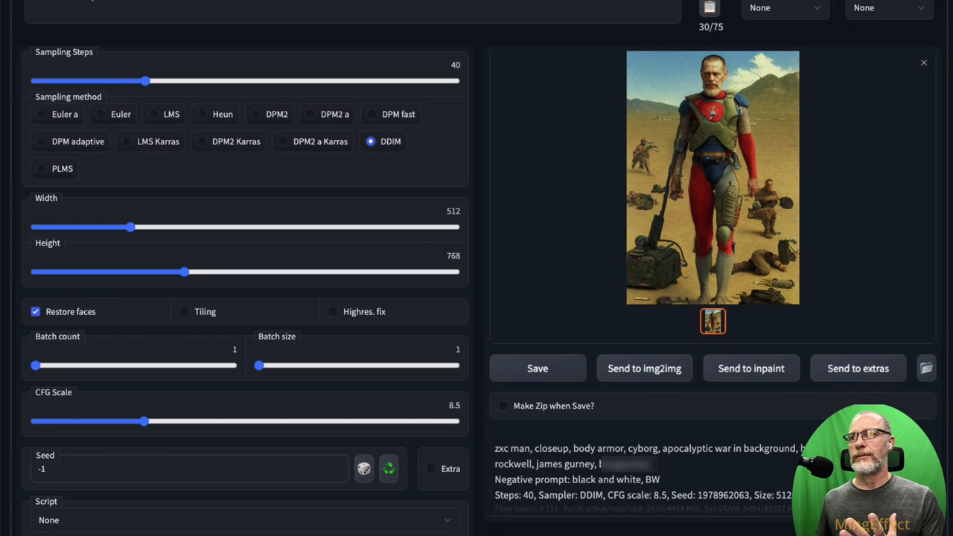
{"action": "left_click", "coordinate": [712, 175]}
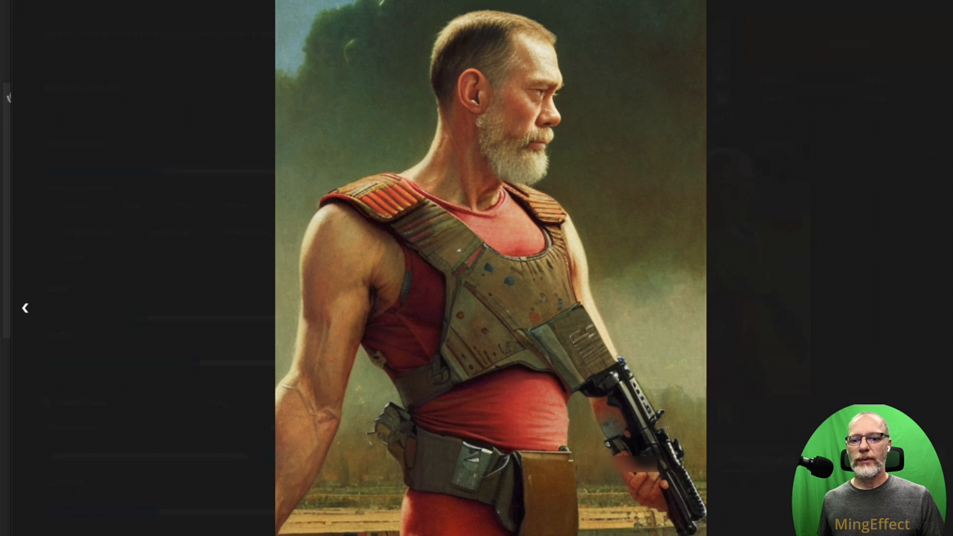